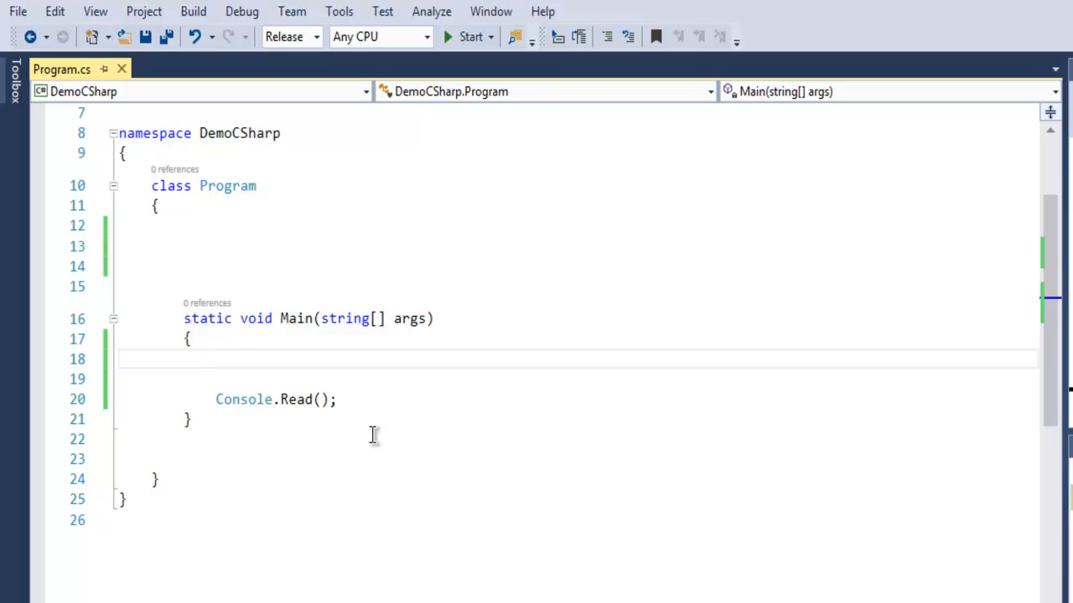
# Check the using directives at the top of Program.cs and add blank lines inside Main above Console.Read().
pyautogui.click(207, 359)
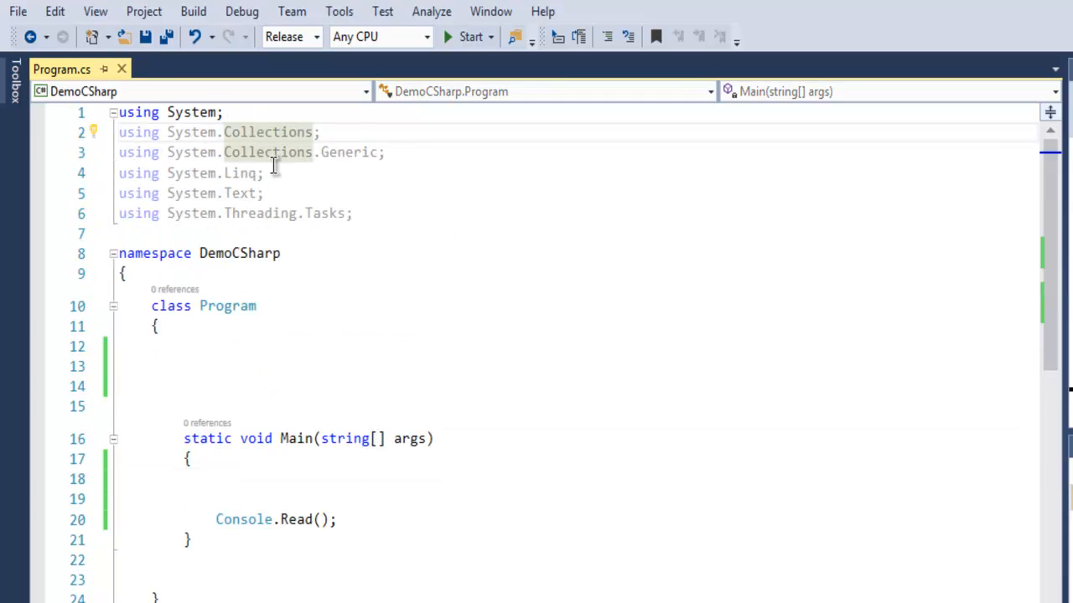
pyautogui.click(355, 151)
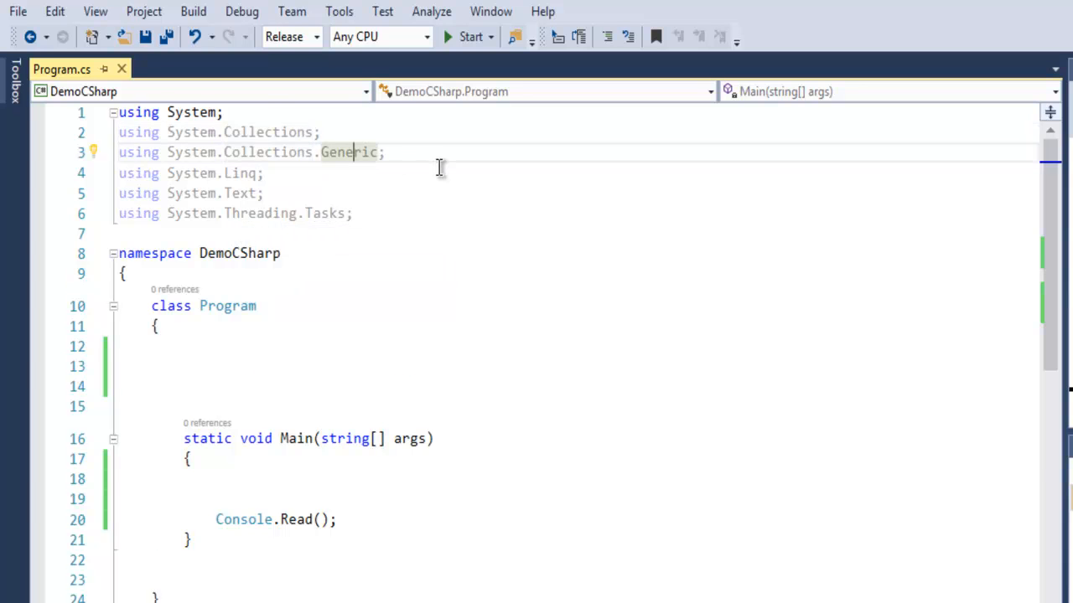
pyautogui.scroll(-3)
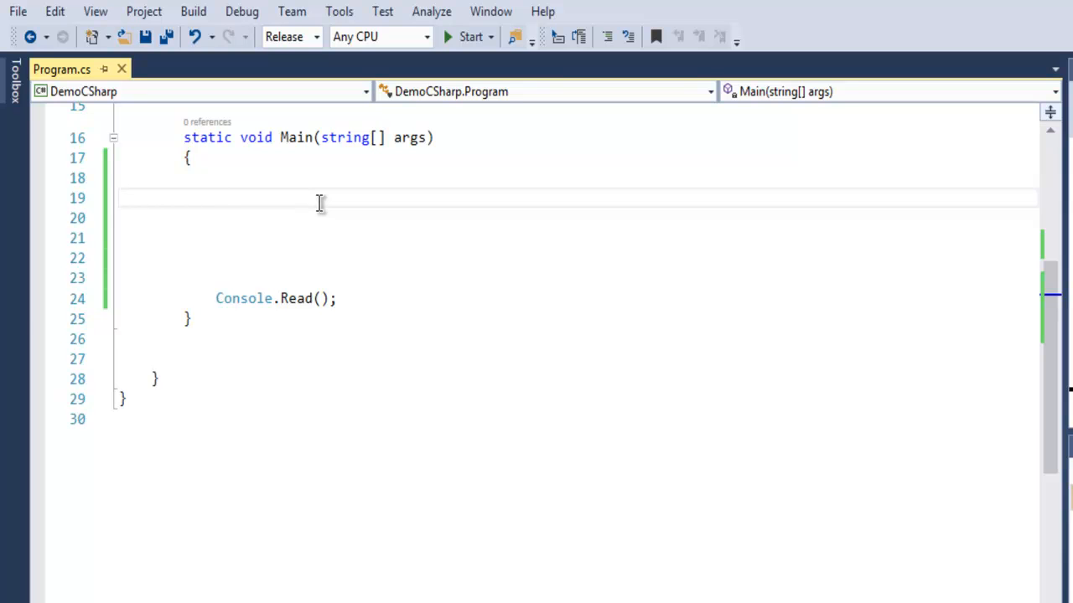
# Write List<int> lt = new List<int>(); on the empty line in Main.
pyautogui.click(217, 198)
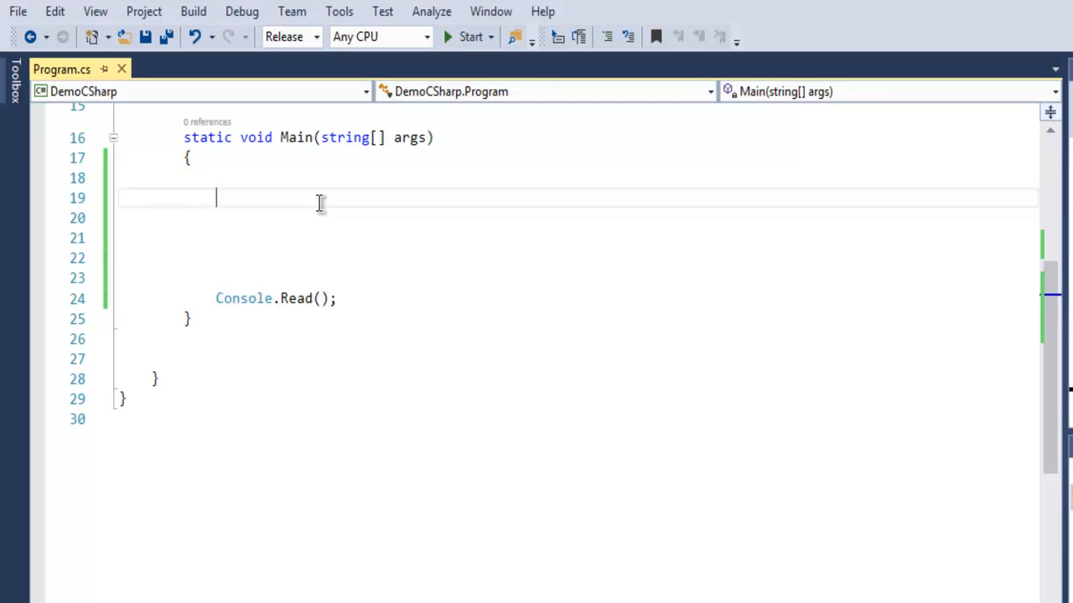
pyautogui.write('List')
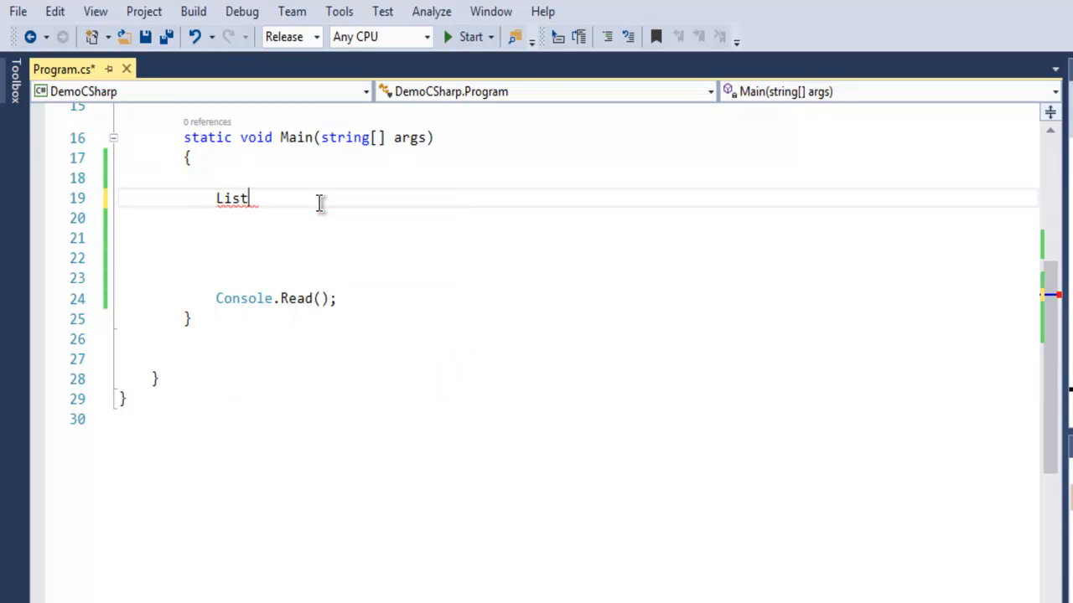
pyautogui.write('<>')
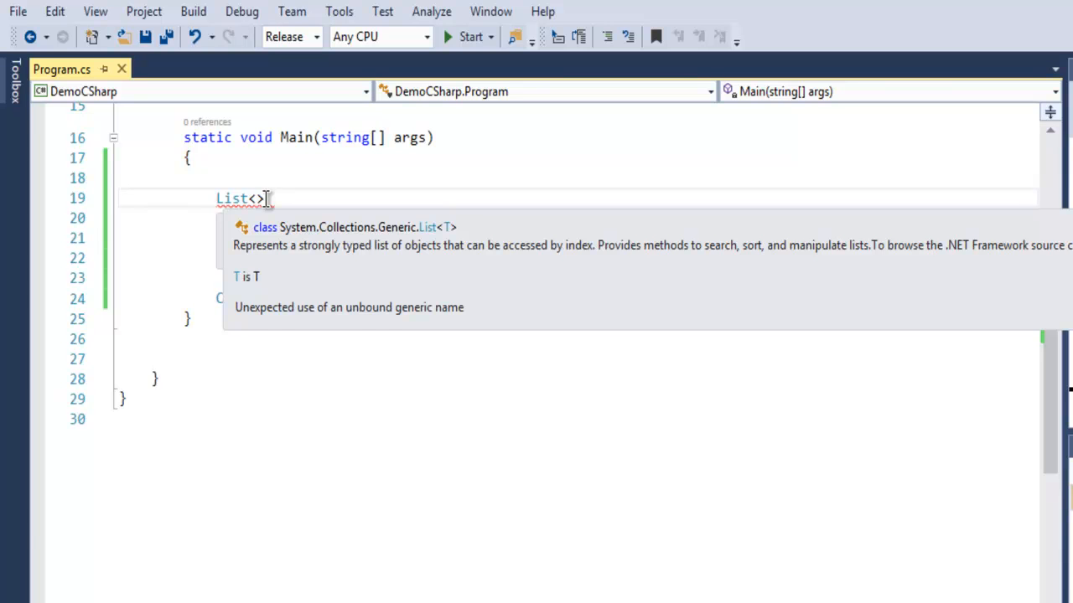
pyautogui.write('int')
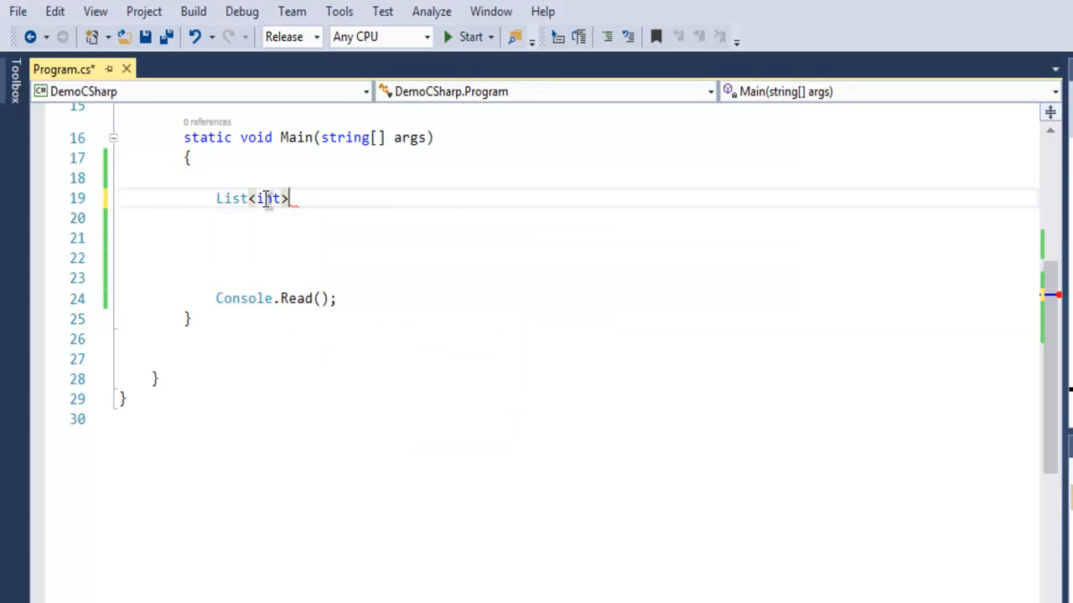
pyautogui.write('lt')
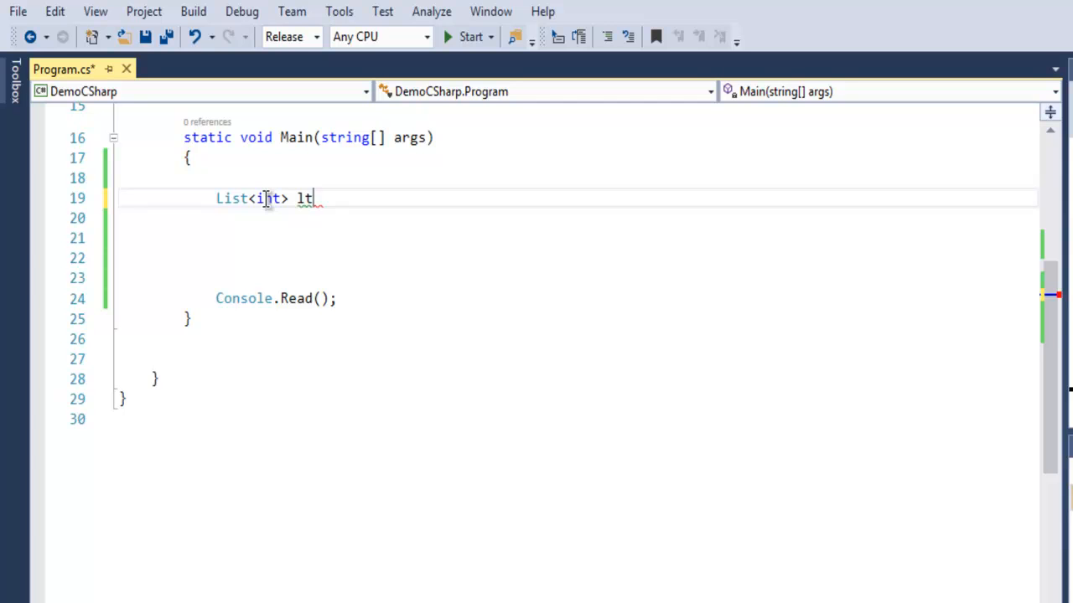
pyautogui.write('= new')
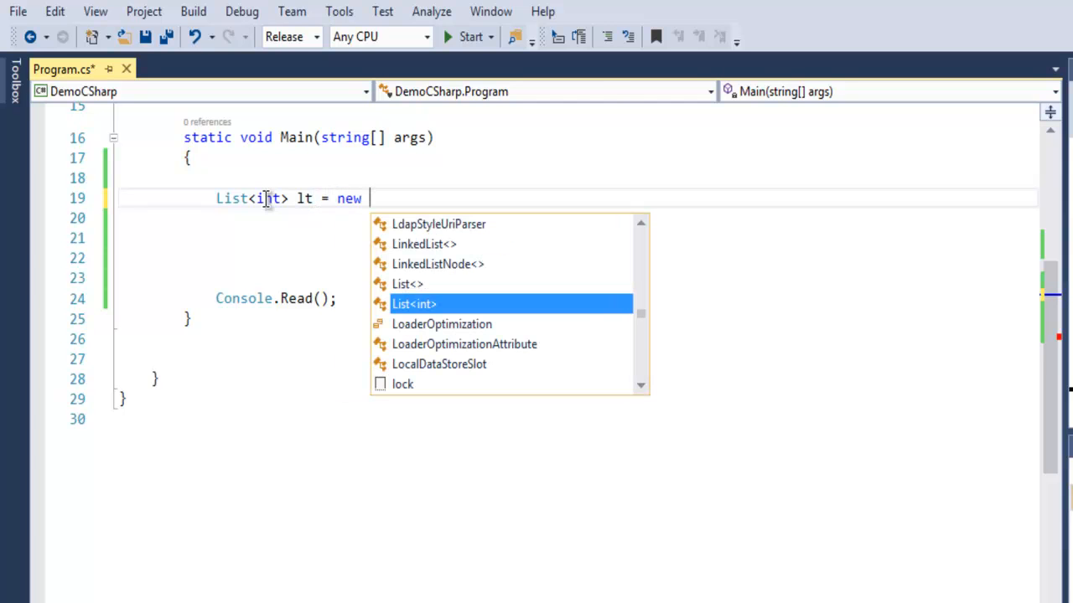
pyautogui.write('List<int>')
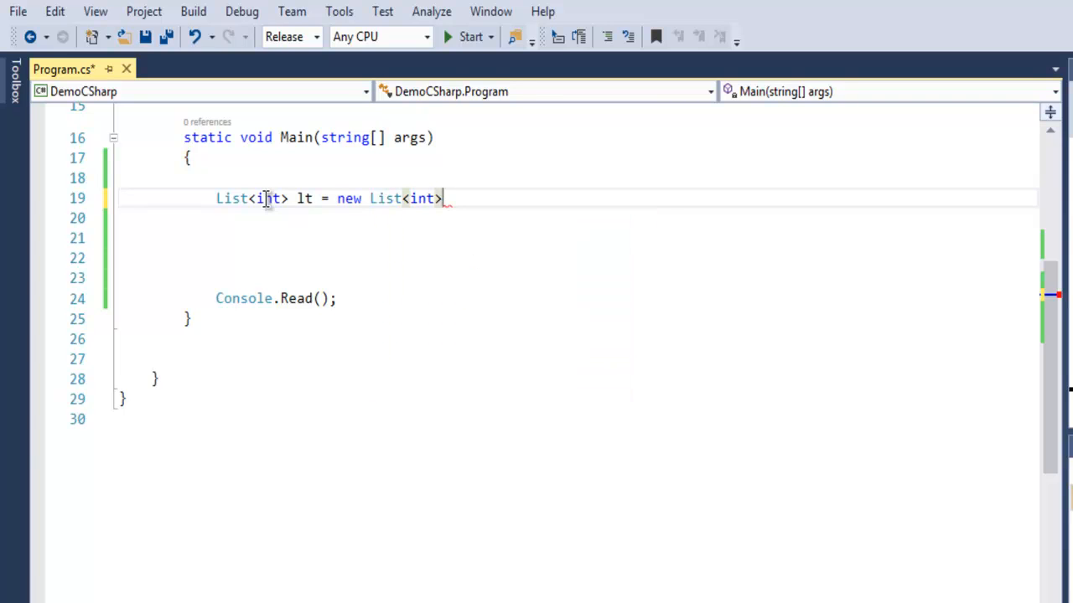
pyautogui.write('()')
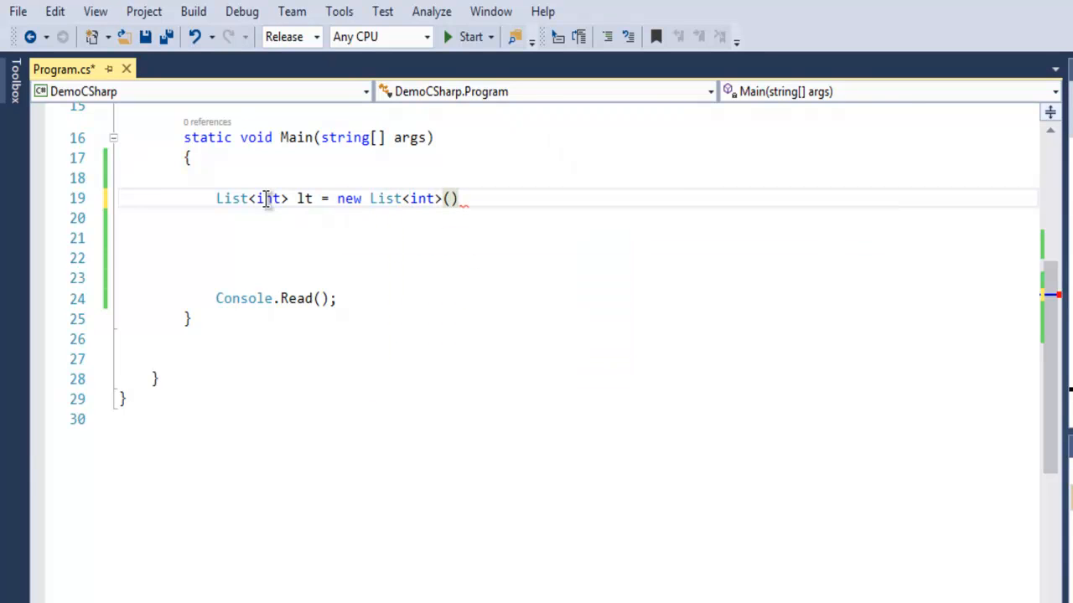
pyautogui.write(';')
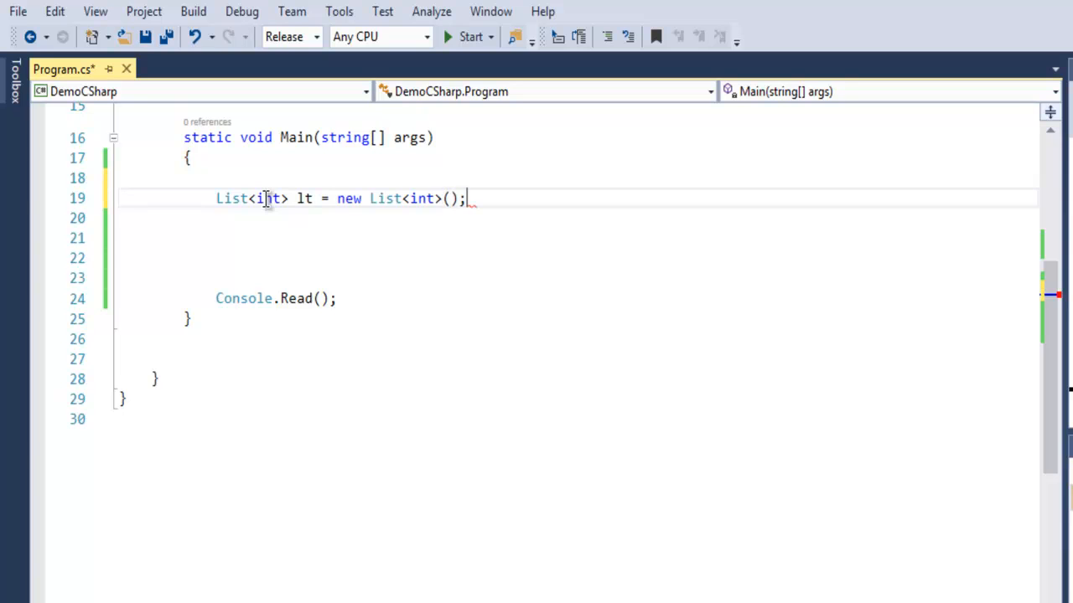
pyautogui.press('enter')
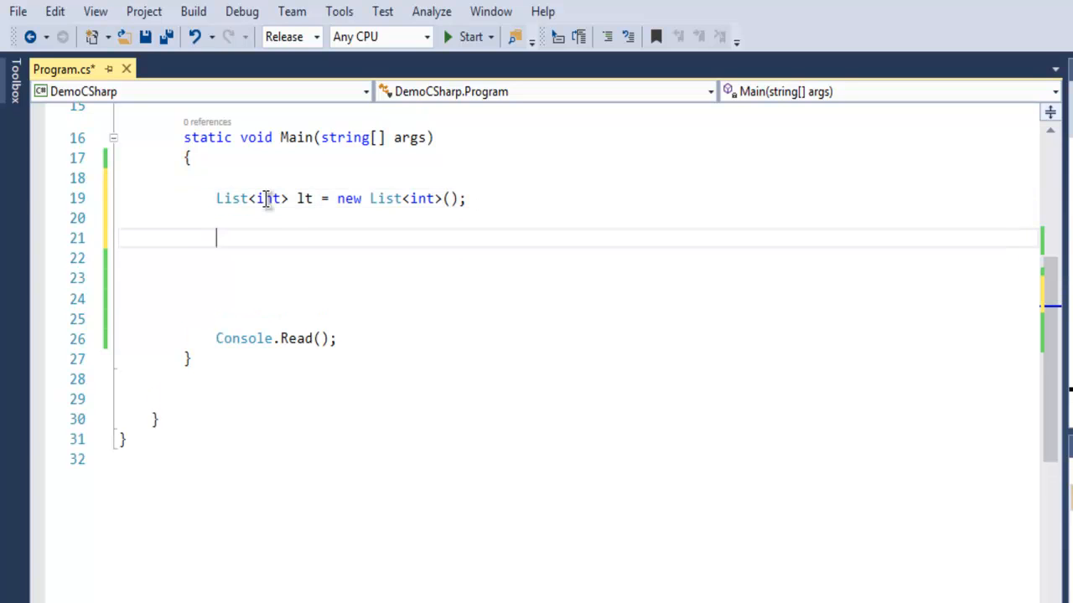
# Save the file and add lt.Add(2); through lt.Add(5); as four separate calls.
pyautogui.press('ctrl+s')
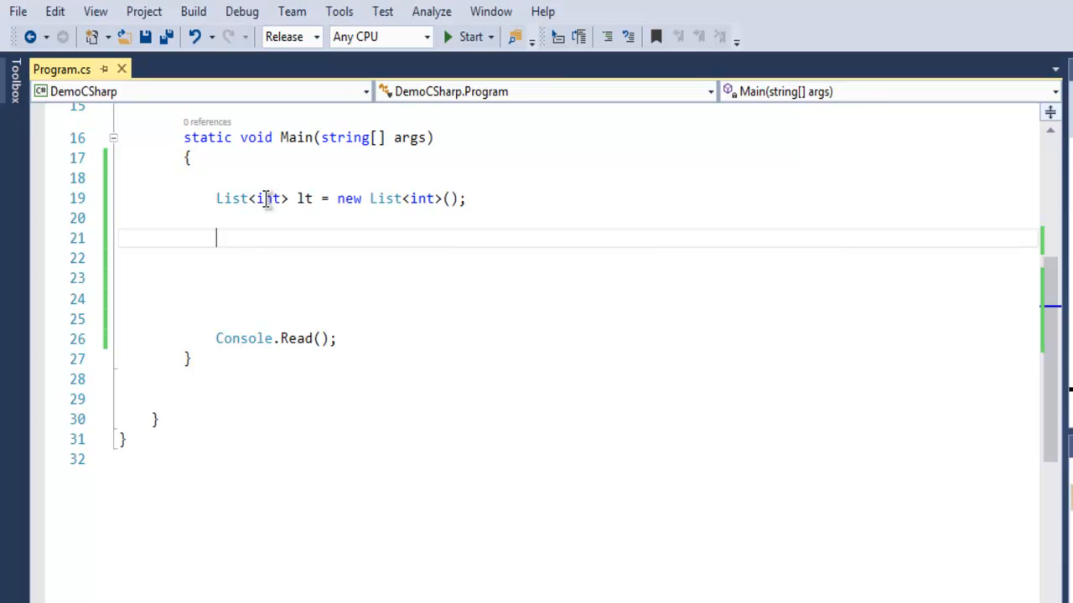
pyautogui.write('lt.')
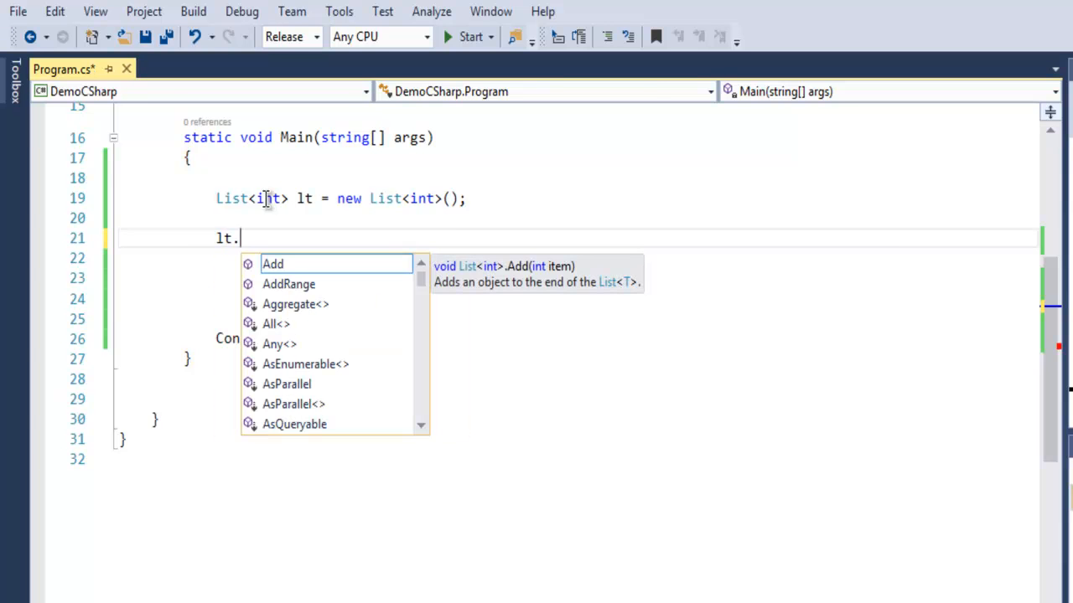
pyautogui.write('Add')
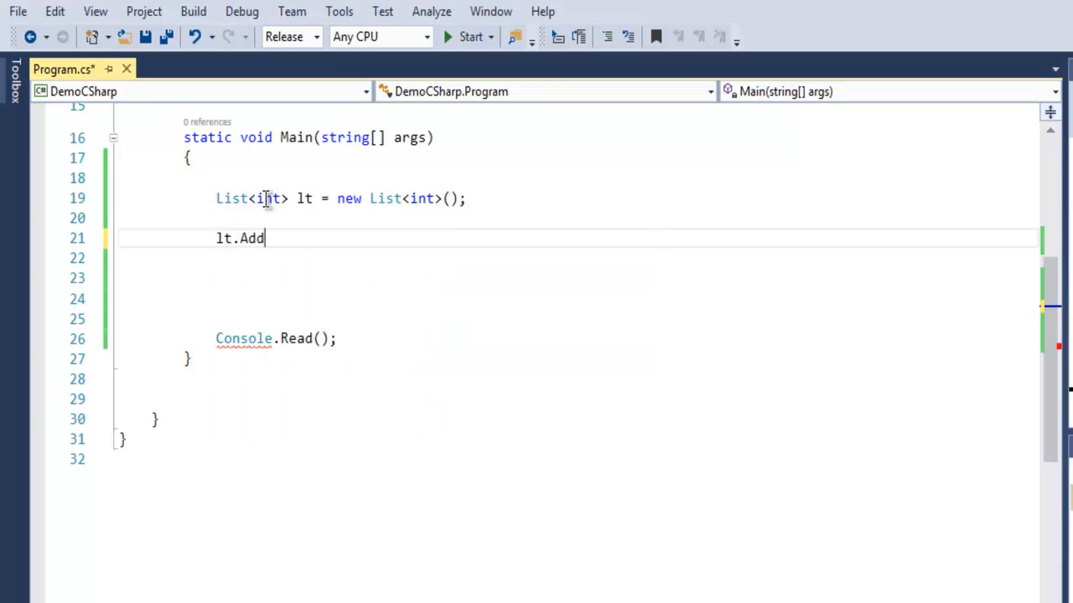
pyautogui.write('();')
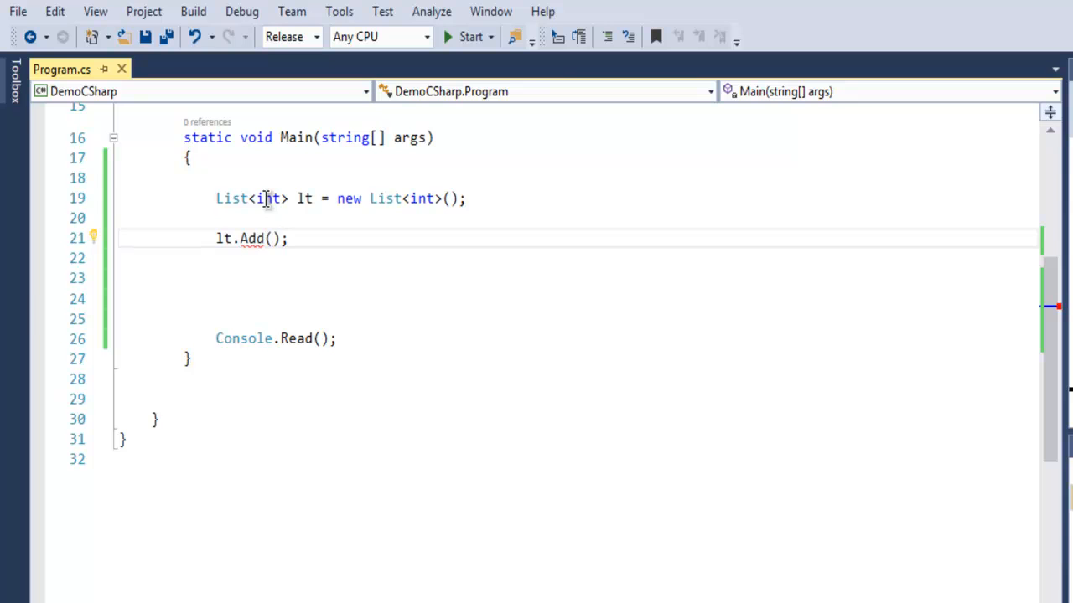
pyautogui.write('2')
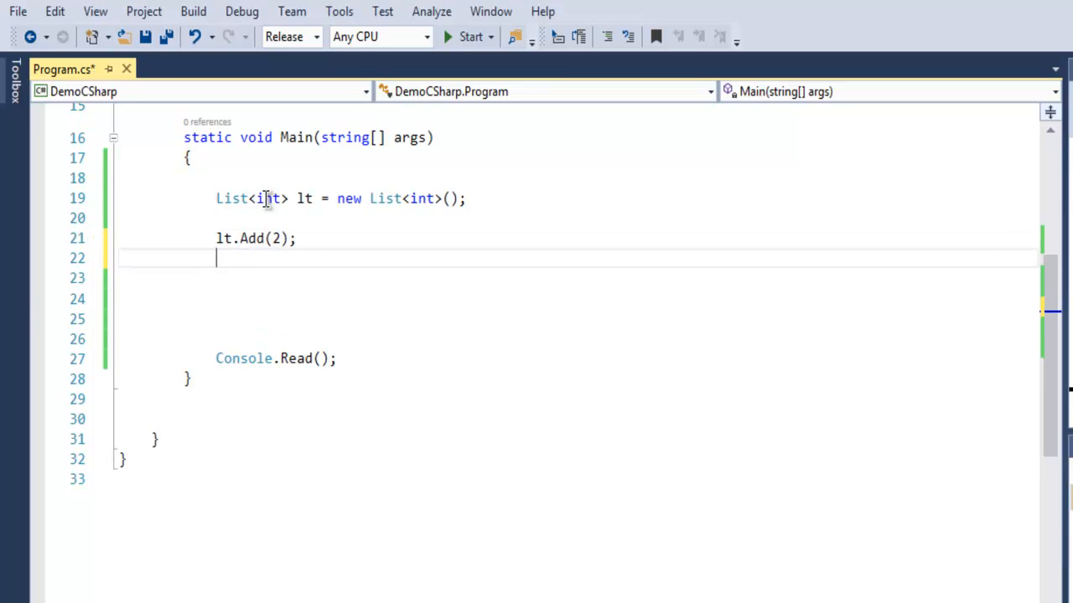
pyautogui.write('lt')
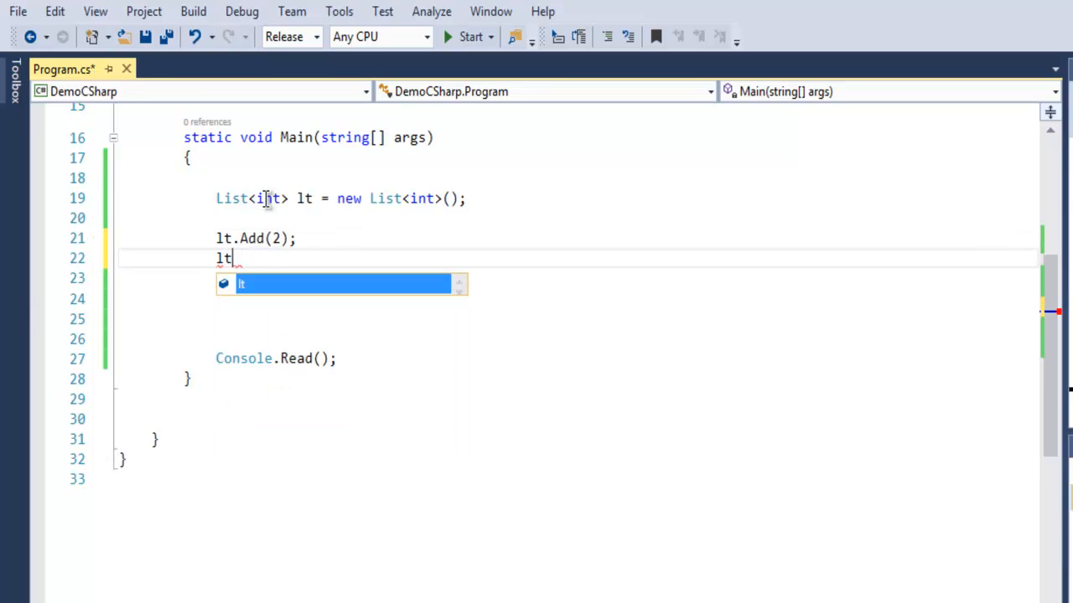
pyautogui.write('.Add()')
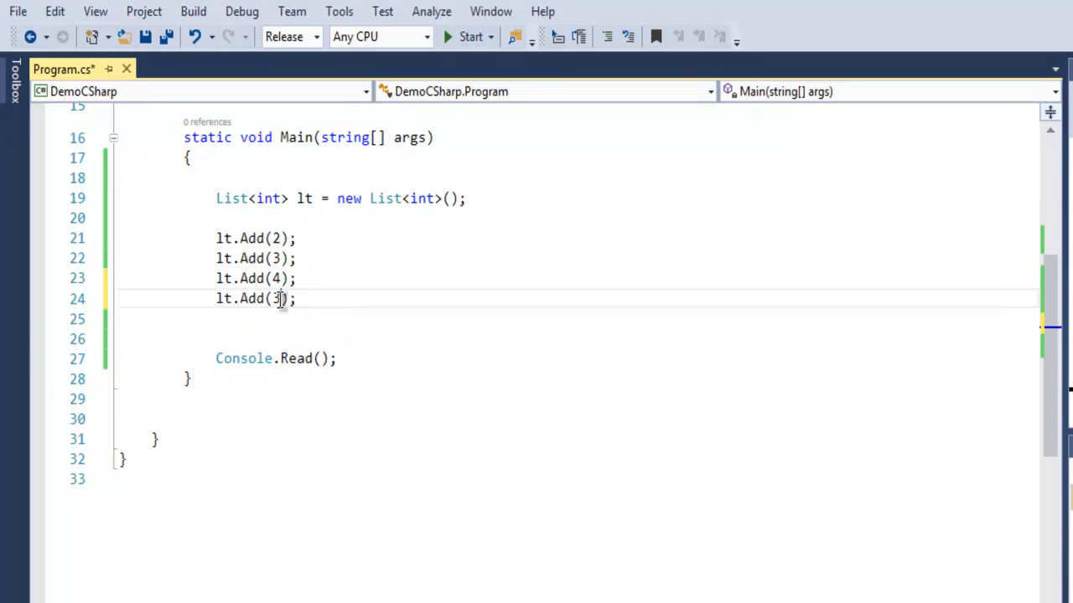
pyautogui.write('5')
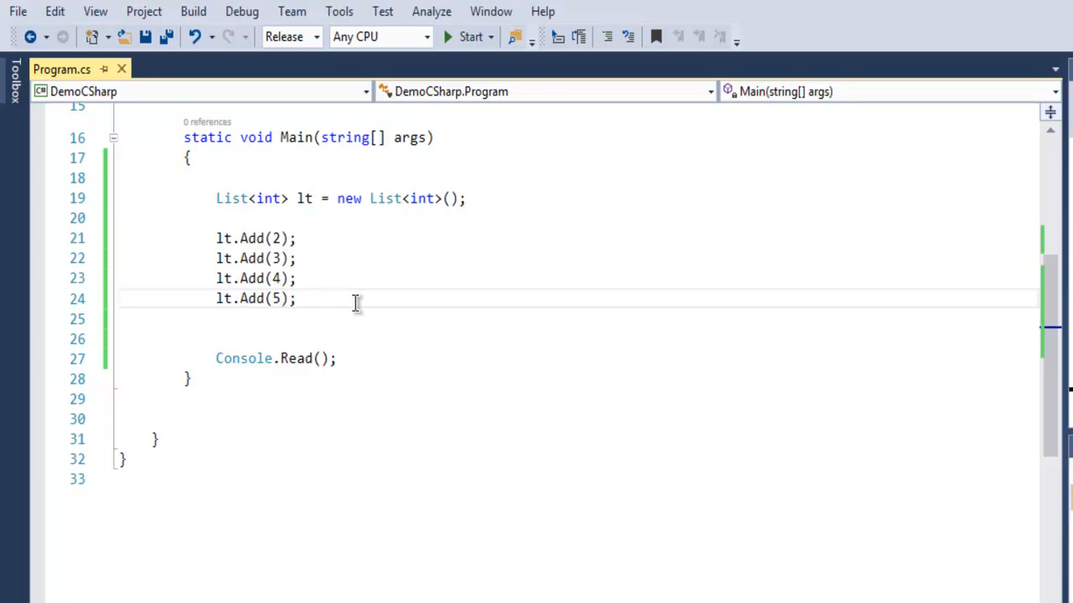
pyautogui.press('enter')
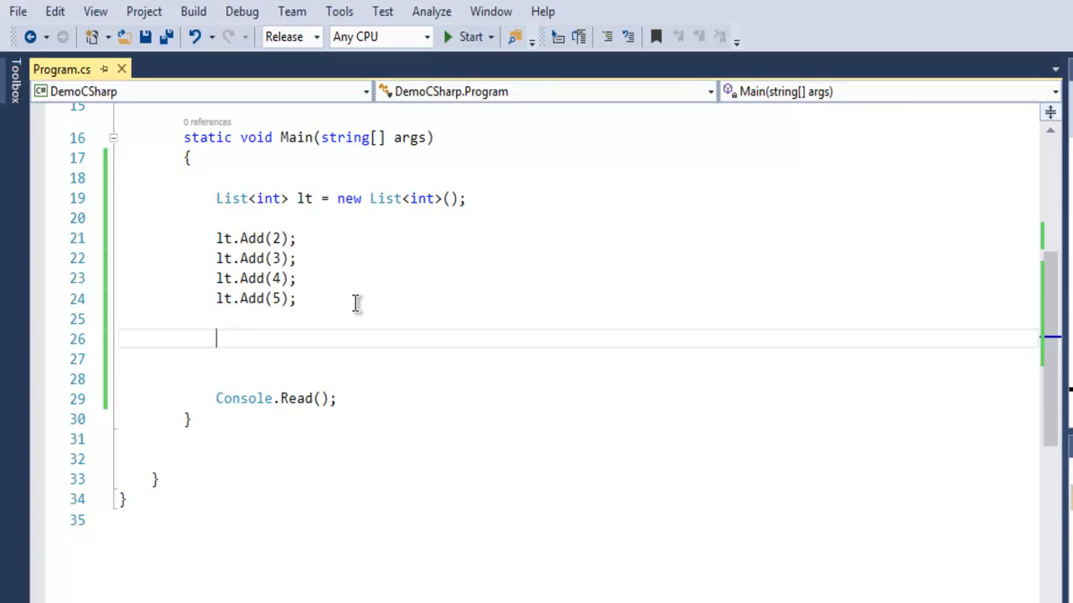
# Write a foreach (int value in lt) loop header below the Add calls.
pyautogui.write('foreach(')
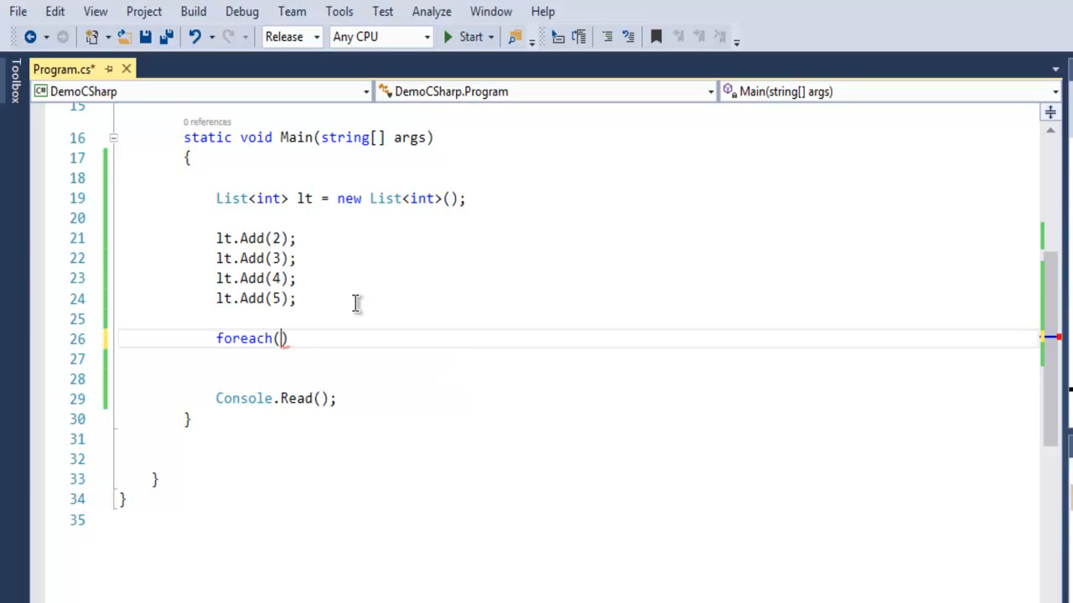
pyautogui.write('int')
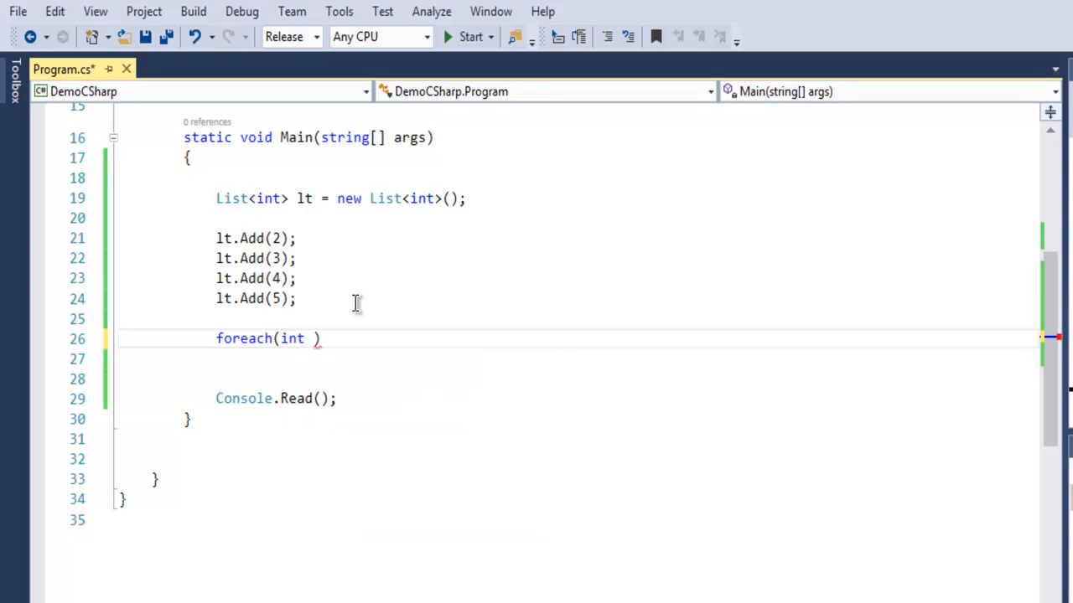
pyautogui.write('value')
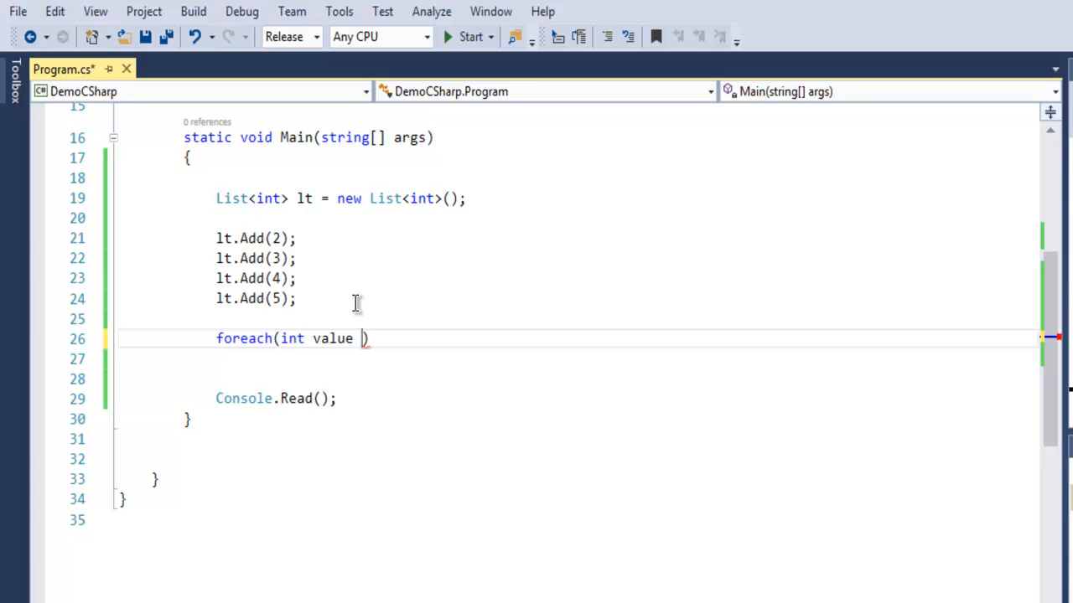
pyautogui.write('in lt)')
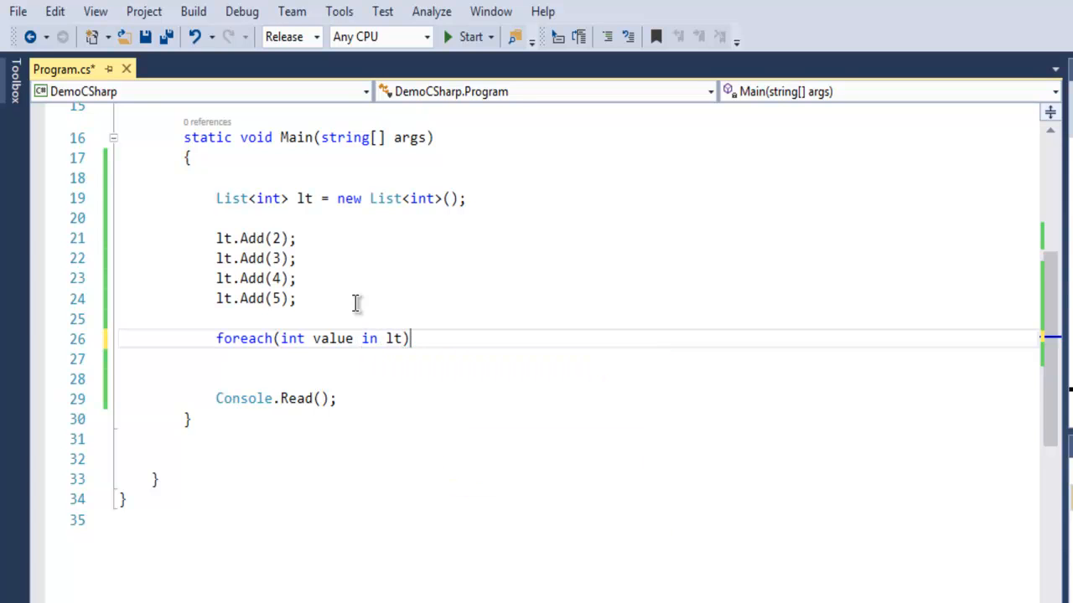
# Put Console.WriteLine(value); inside the loop and run the program to print 2 through 5.
pyautogui.write('Console.WriteLine()')
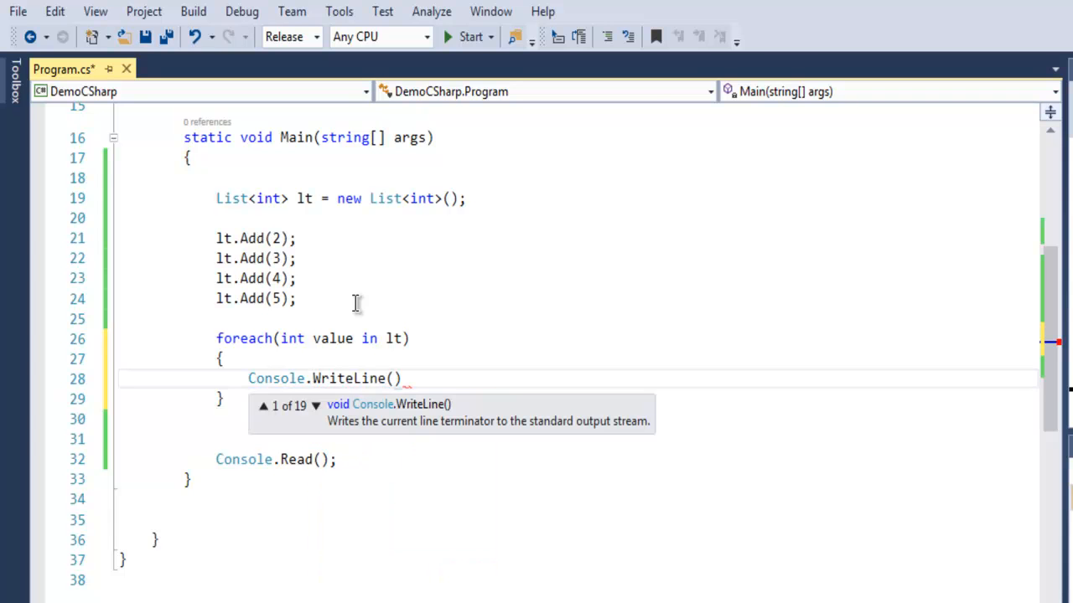
pyautogui.write('value')
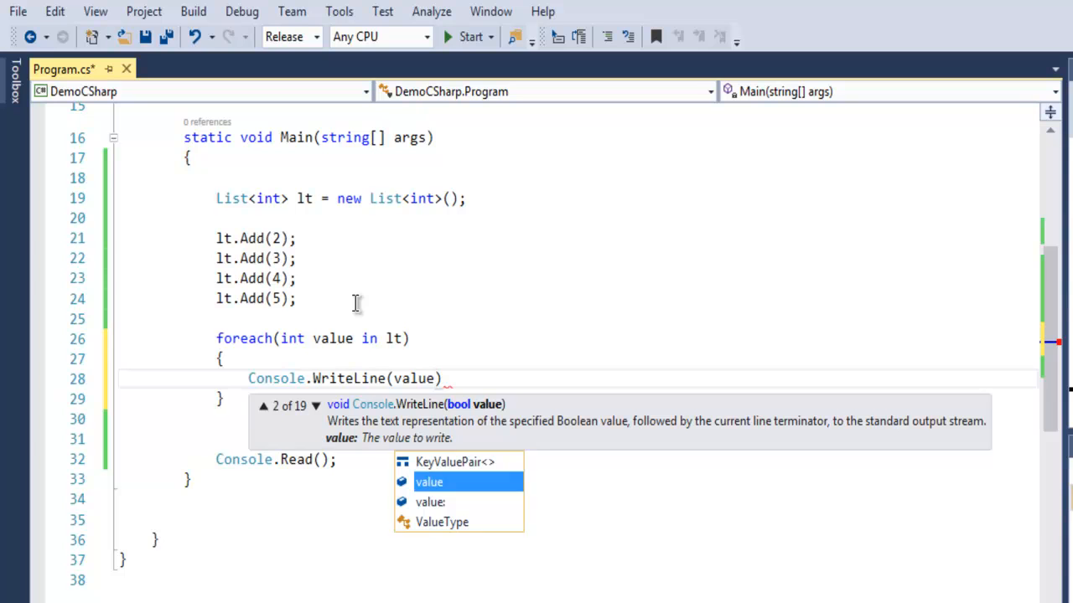
pyautogui.write(');')
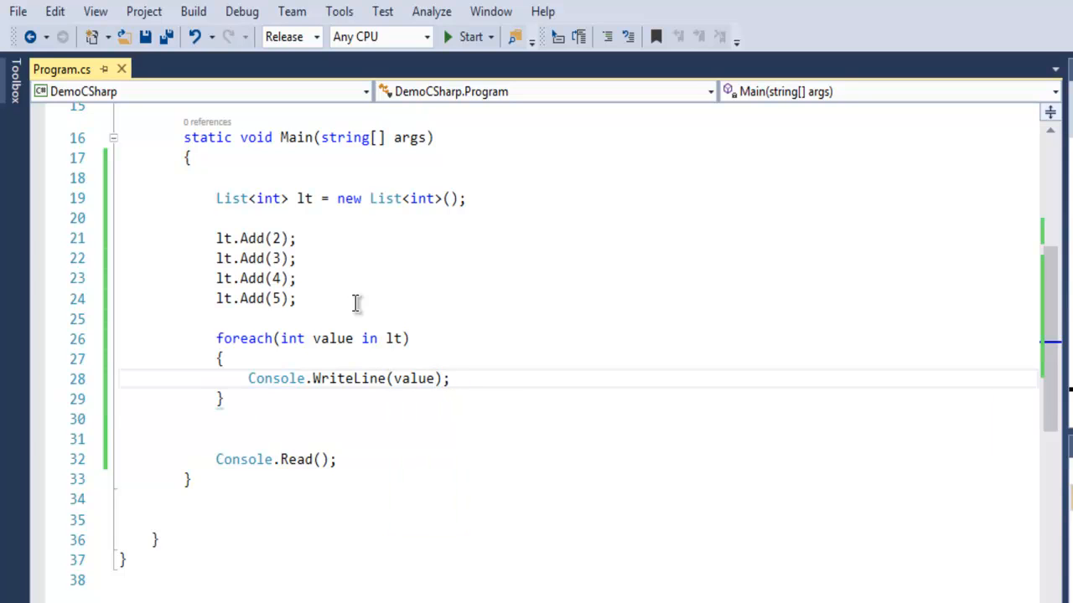
pyautogui.moveTo(271, 350)
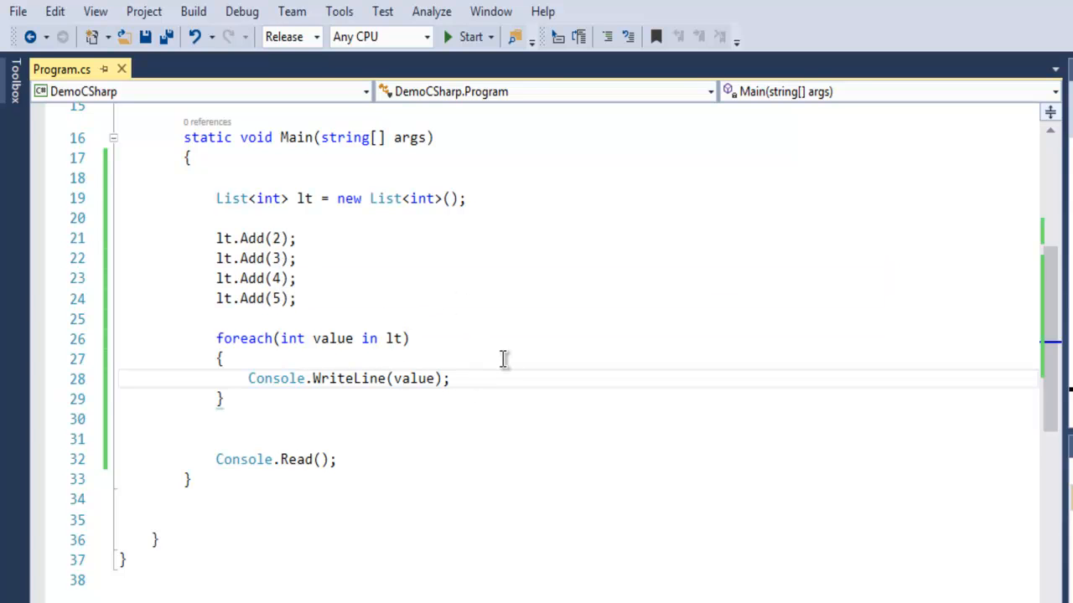
pyautogui.click(467, 37)
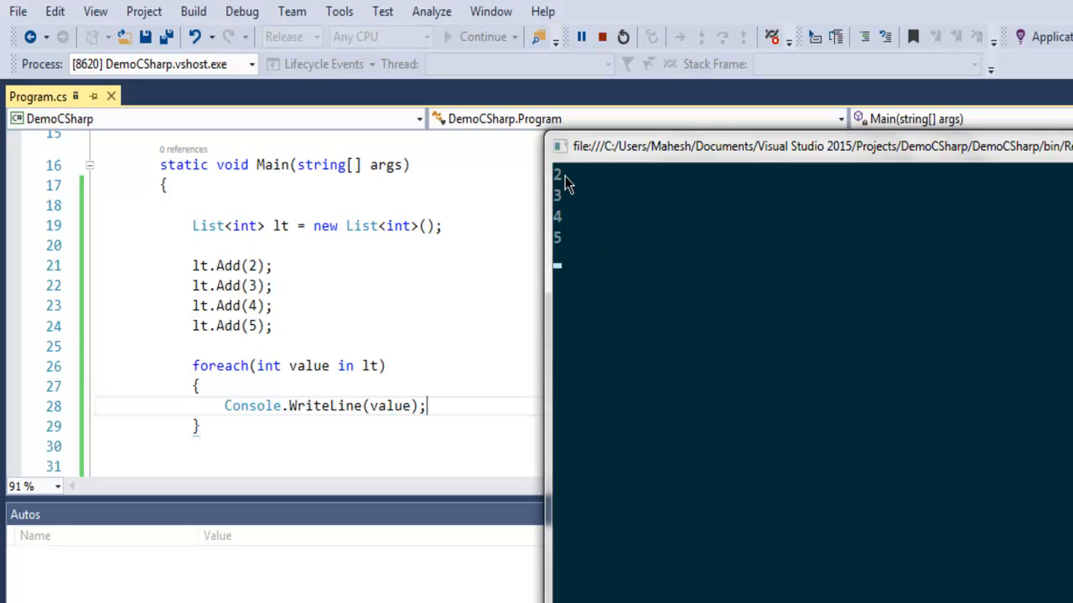
pyautogui.moveTo(566, 244)
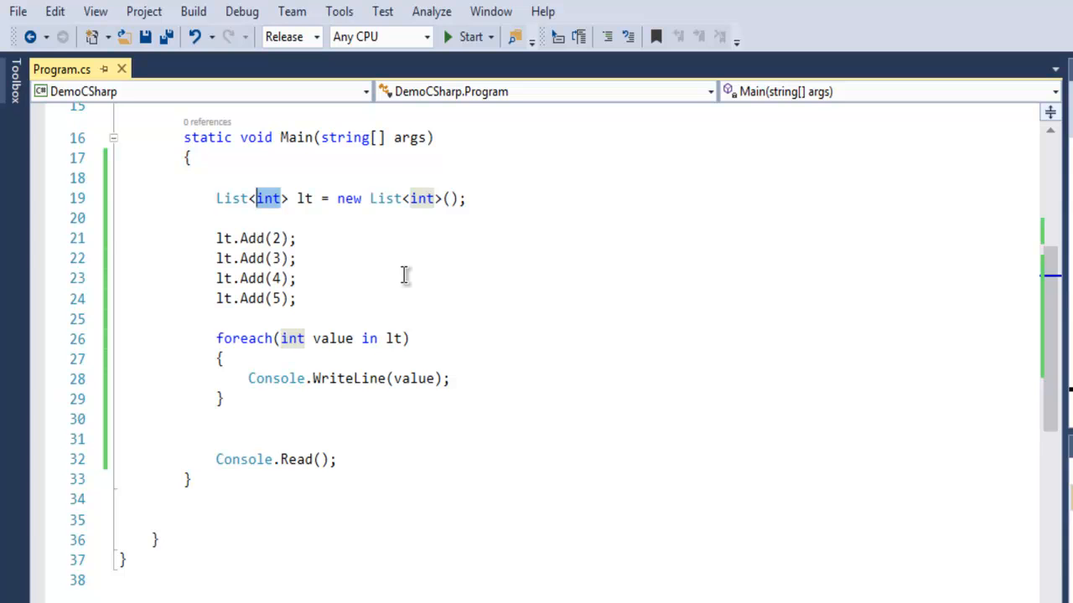
# Change the declaration to List<String> lt = new List<String>(); and select the four integer Add lines.
pyautogui.write('Stro')
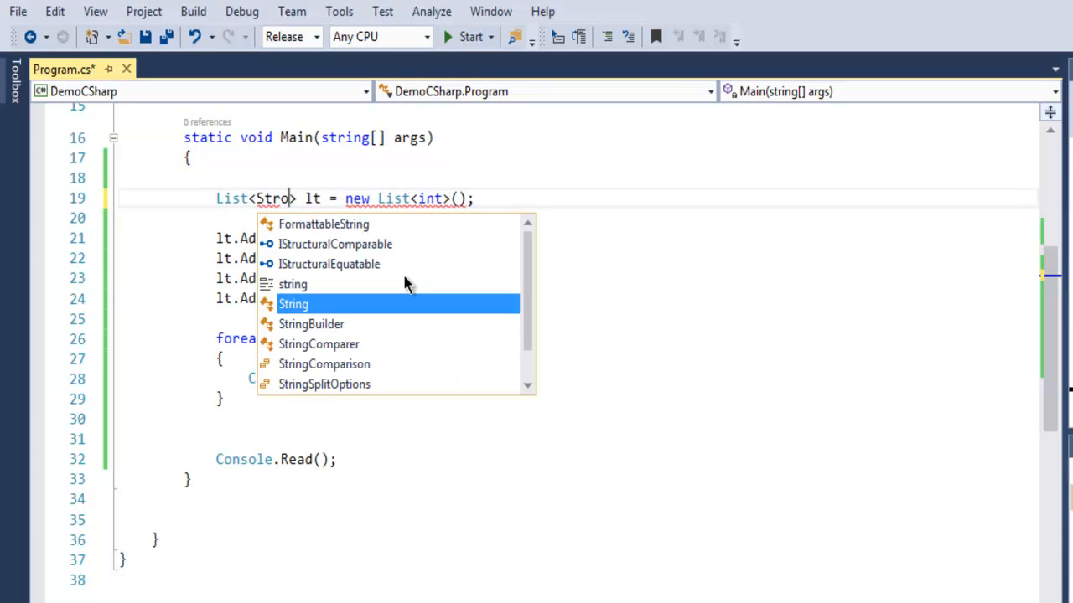
pyautogui.write('ing')
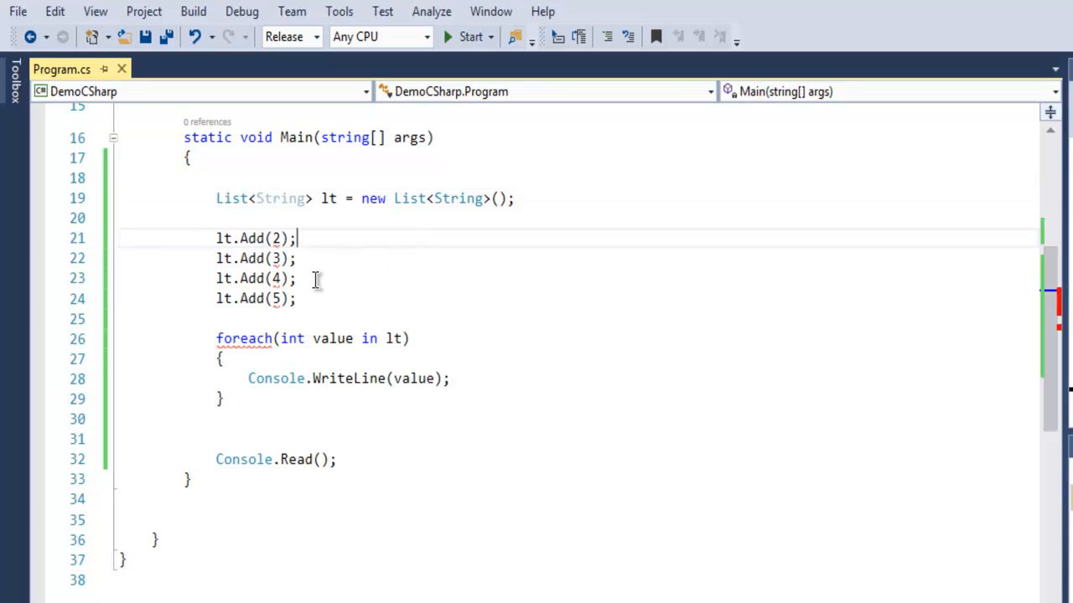
pyautogui.moveTo(295, 238); pyautogui.dragTo(215, 299)
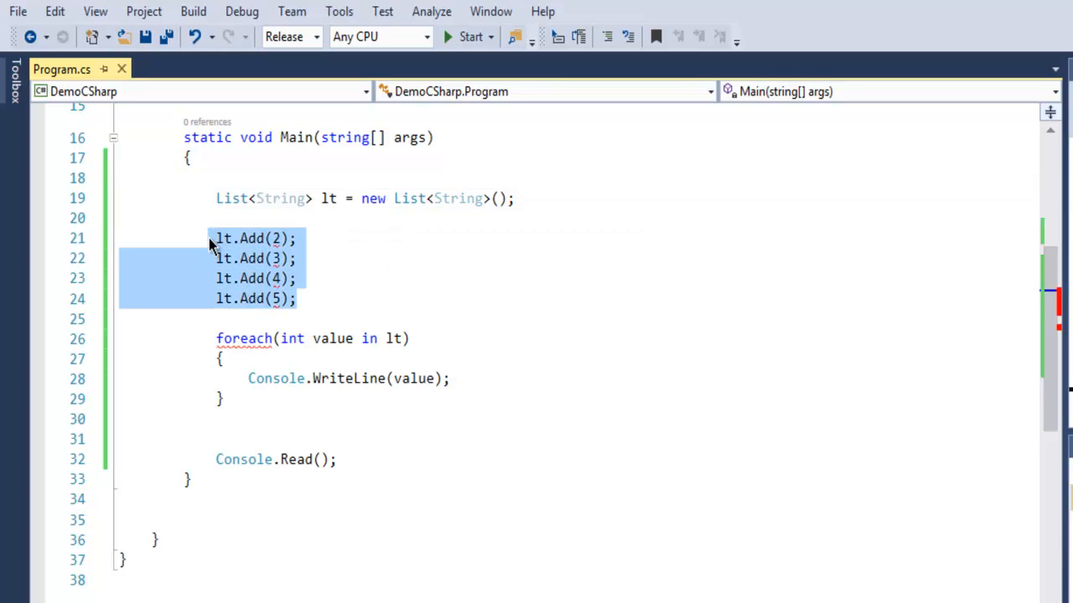
# Replace the selection with lt.Add("abc"), "bbc", "cbc" and "dbc" calls.
pyautogui.write('lt.')
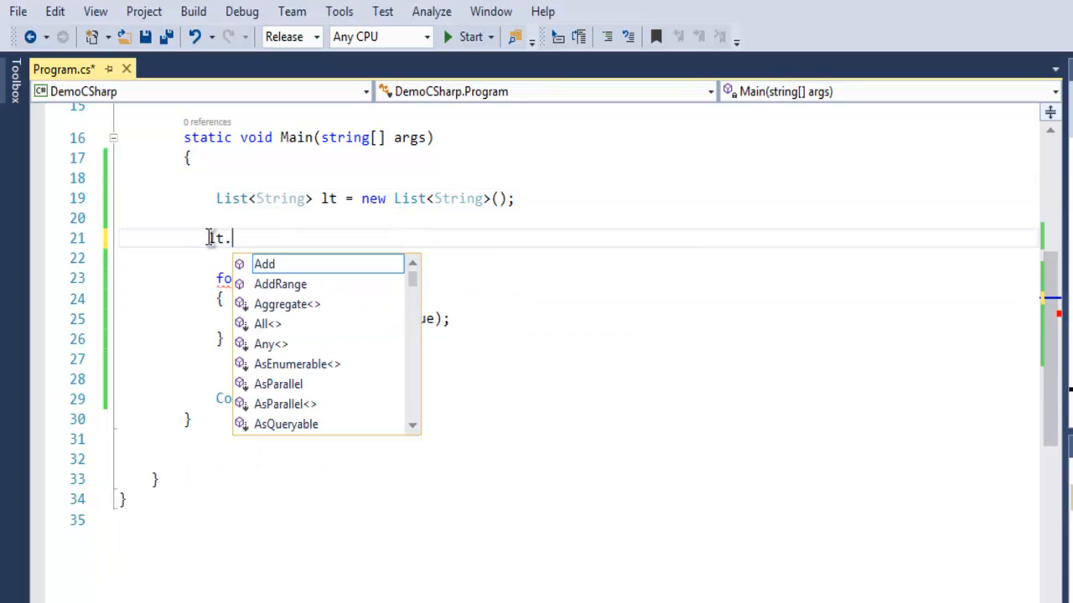
pyautogui.write('Add')
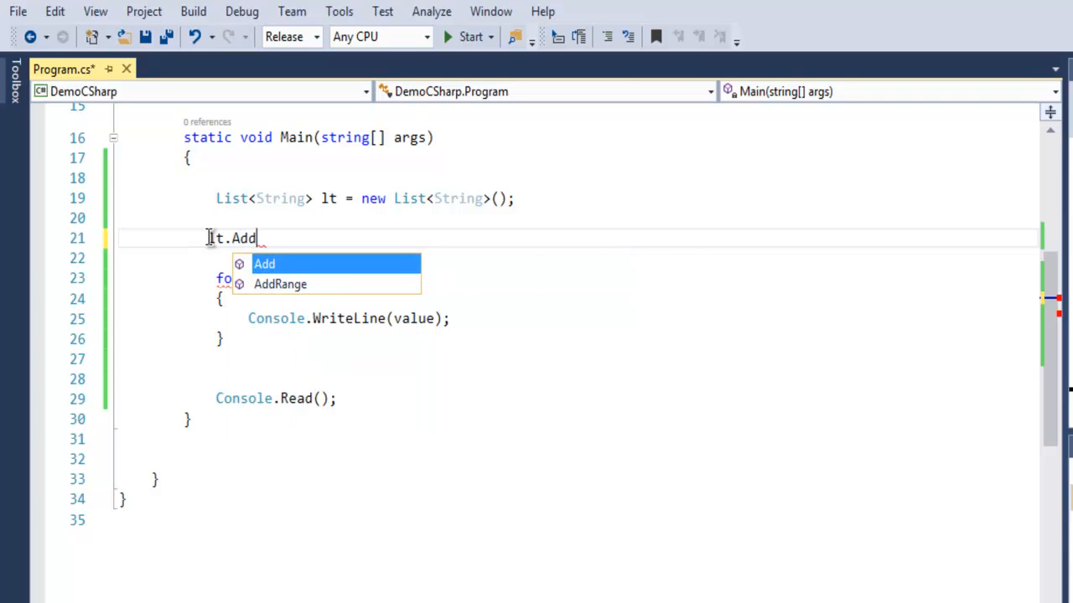
pyautogui.write('("")')
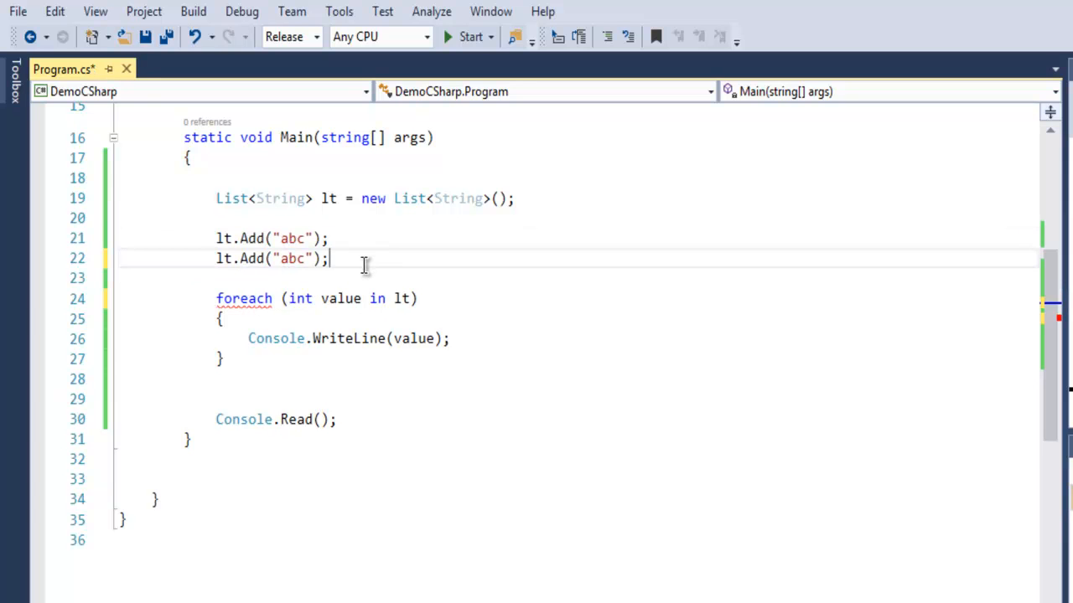
pyautogui.write('lt.Add("abc");')
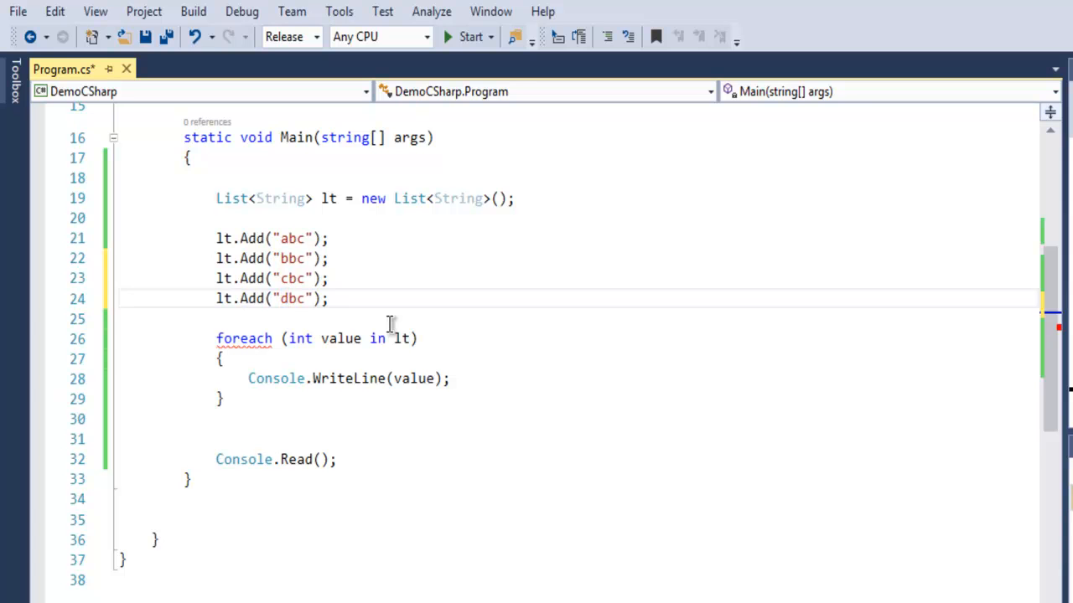
# Change the foreach loop variable from int value to String value.
pyautogui.doubleClick(299, 338)
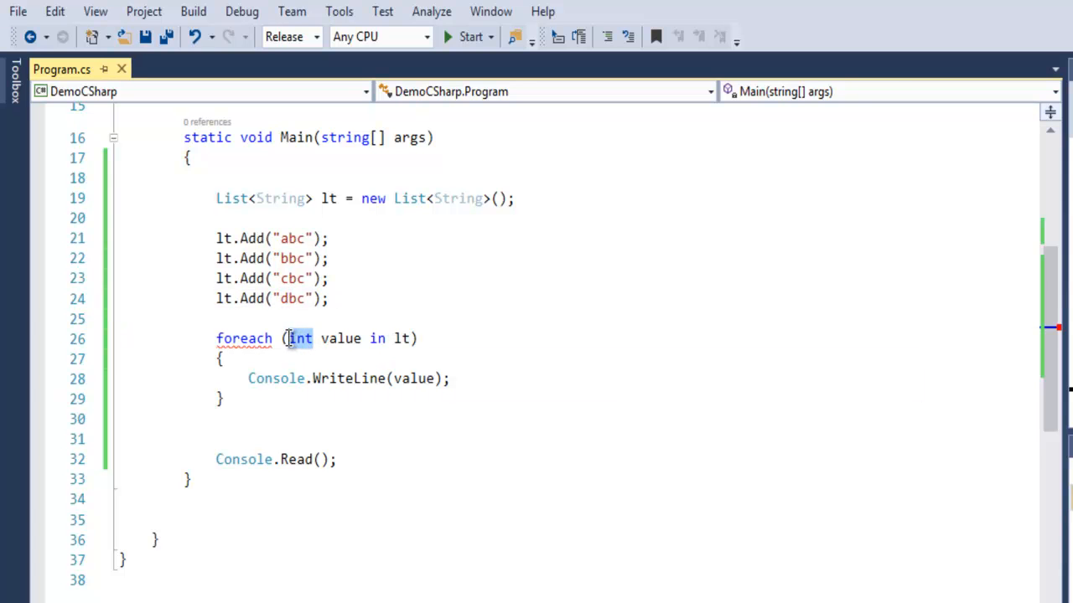
pyautogui.write('String')
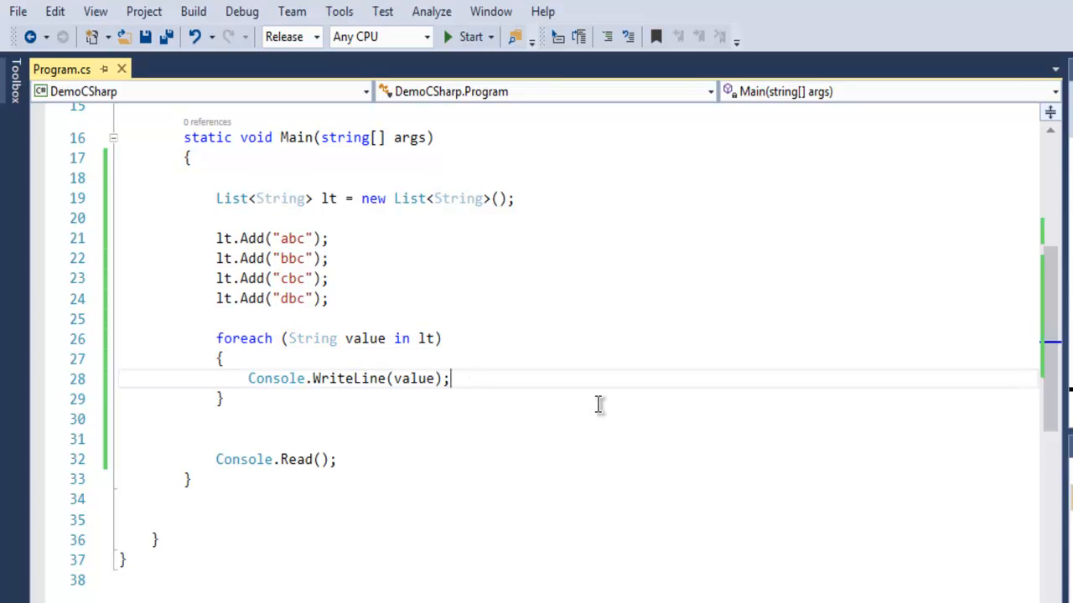
pyautogui.moveTo(603, 379)
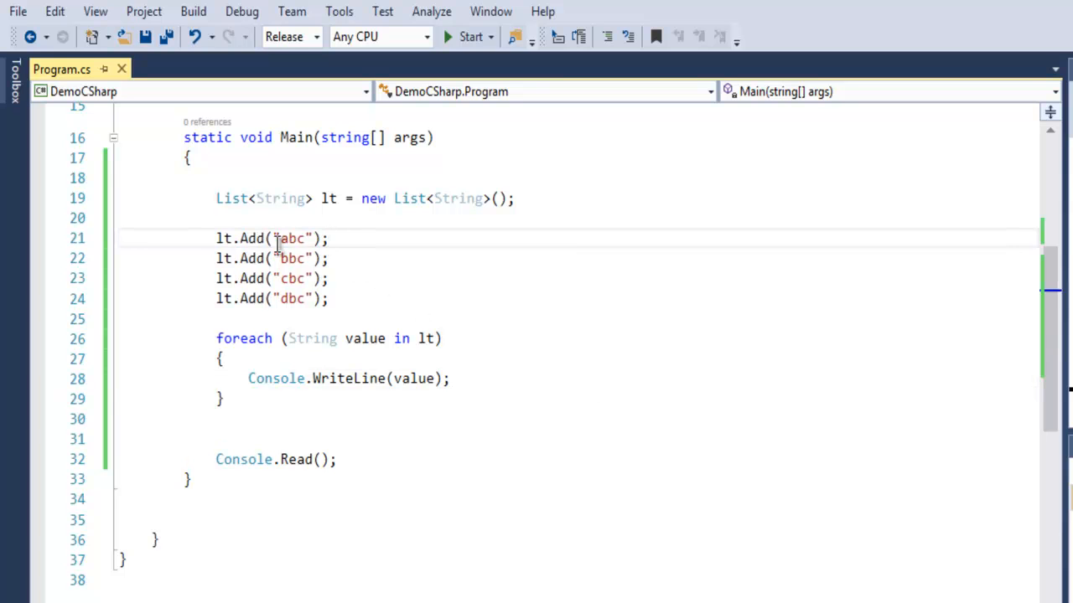
pyautogui.moveTo(349, 365)
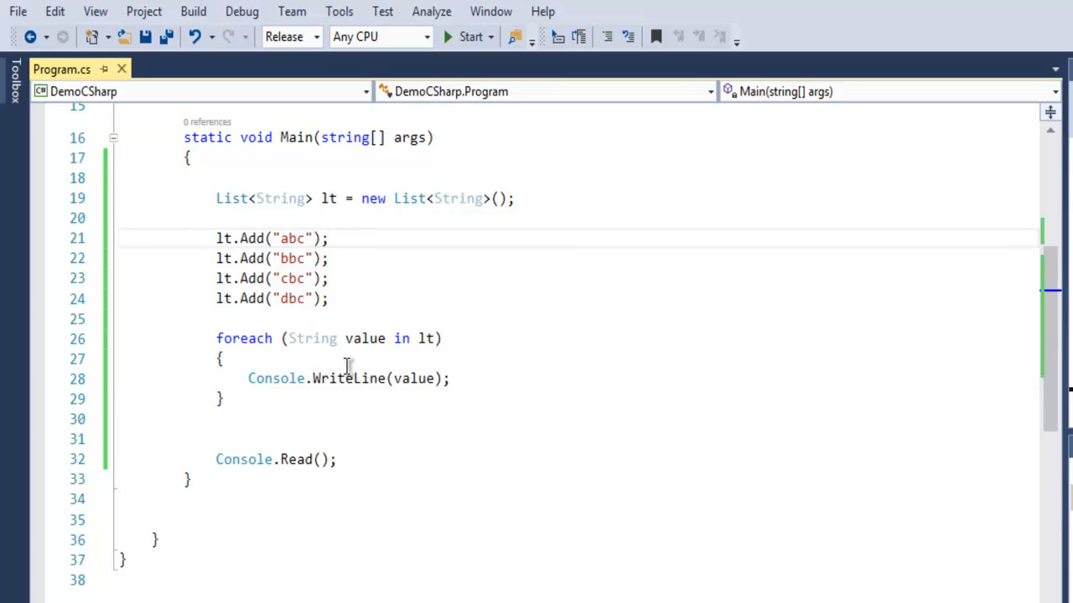
pyautogui.moveTo(288, 378)
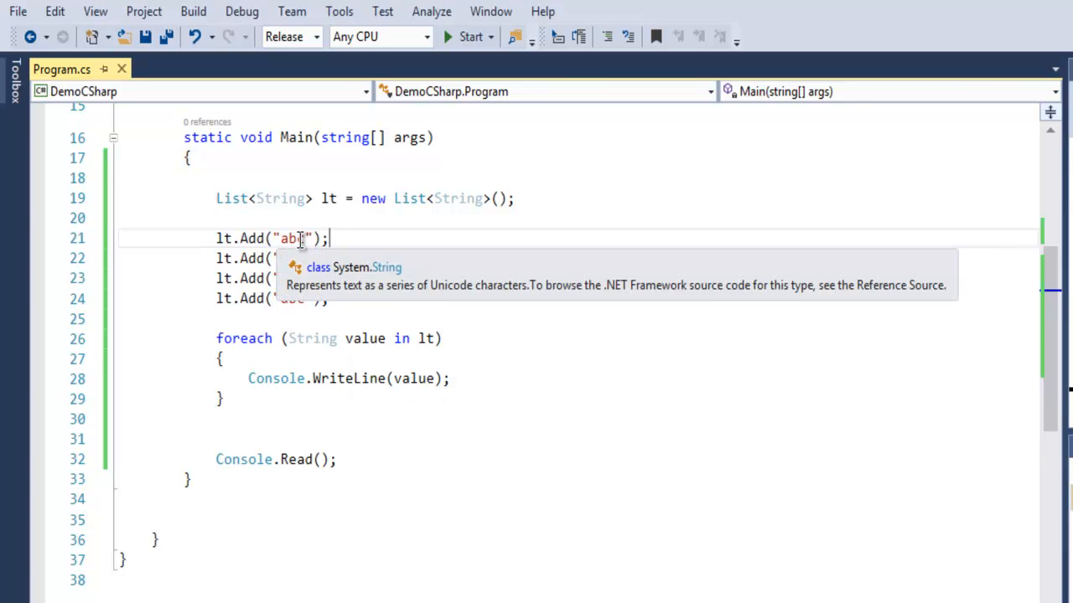
pyautogui.moveTo(322, 343)
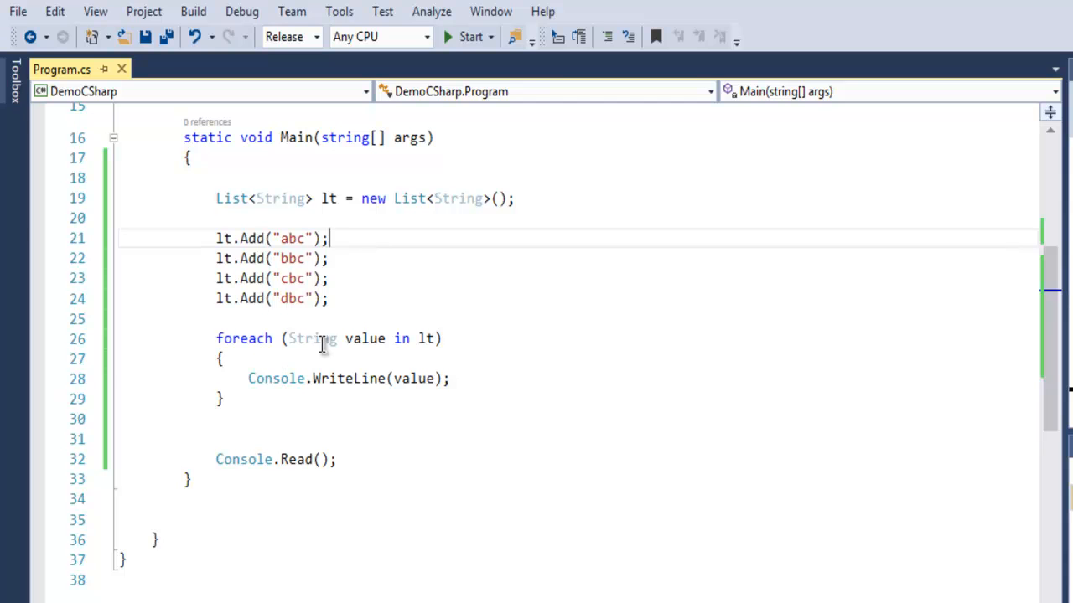
pyautogui.moveTo(466, 37)
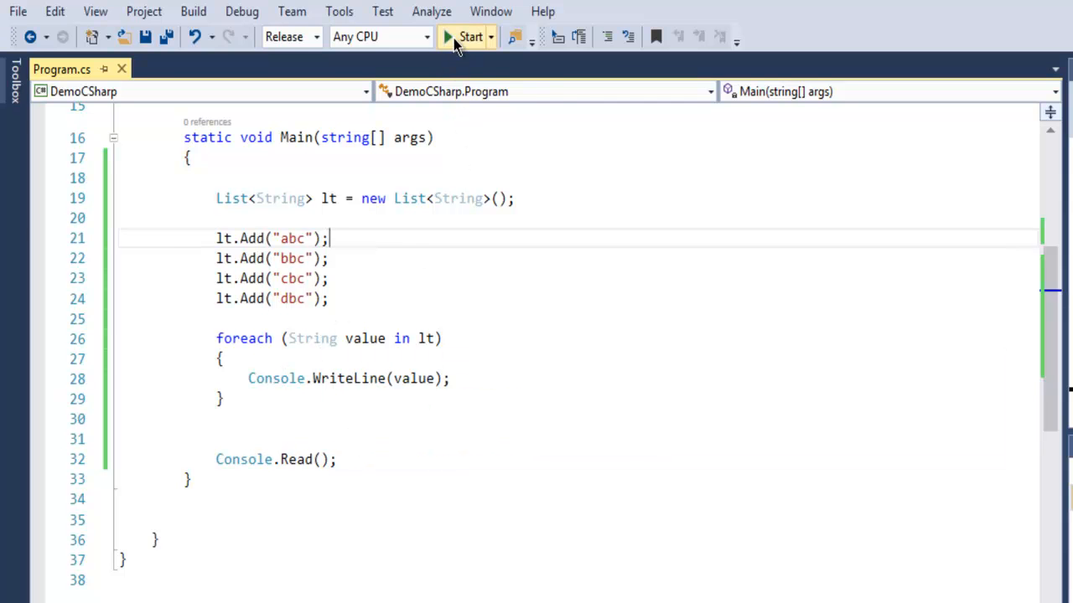
pyautogui.click(469, 37)
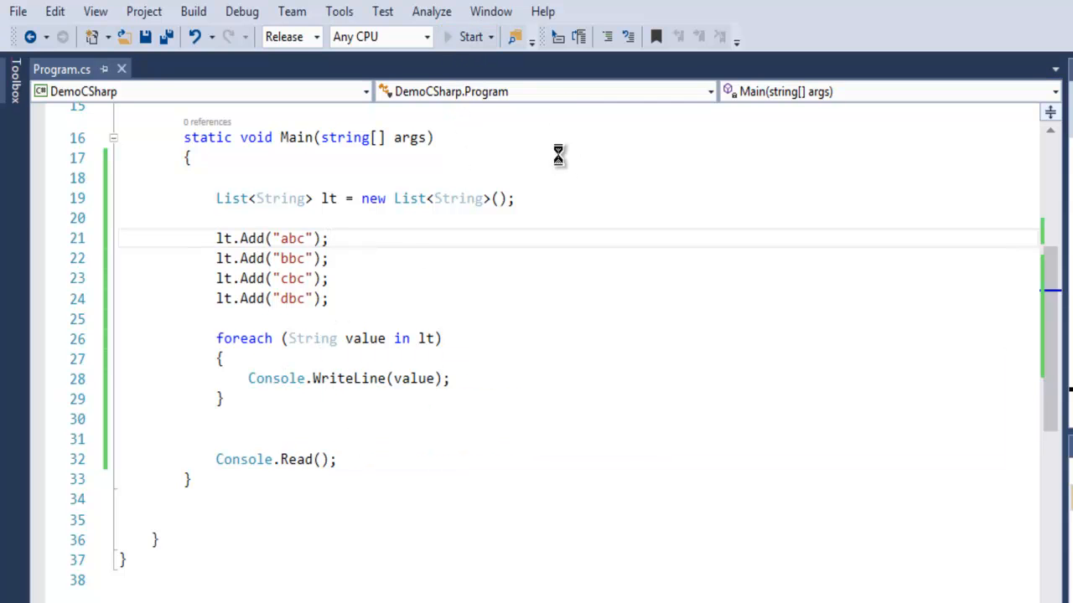
pyautogui.click(469, 37)
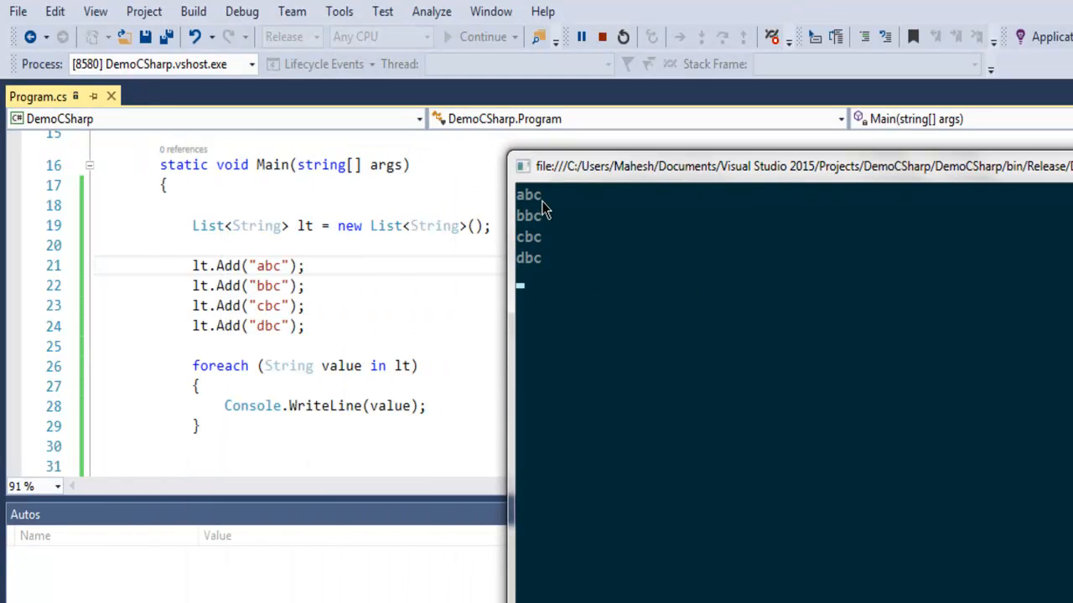
pyautogui.moveTo(539, 266)
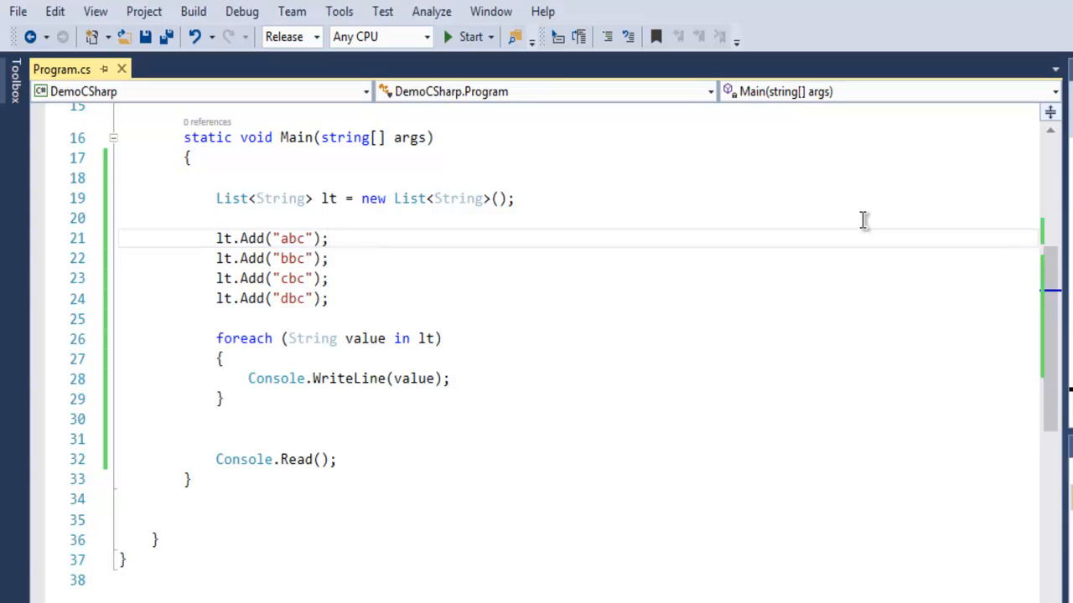
pyautogui.click(329, 238)
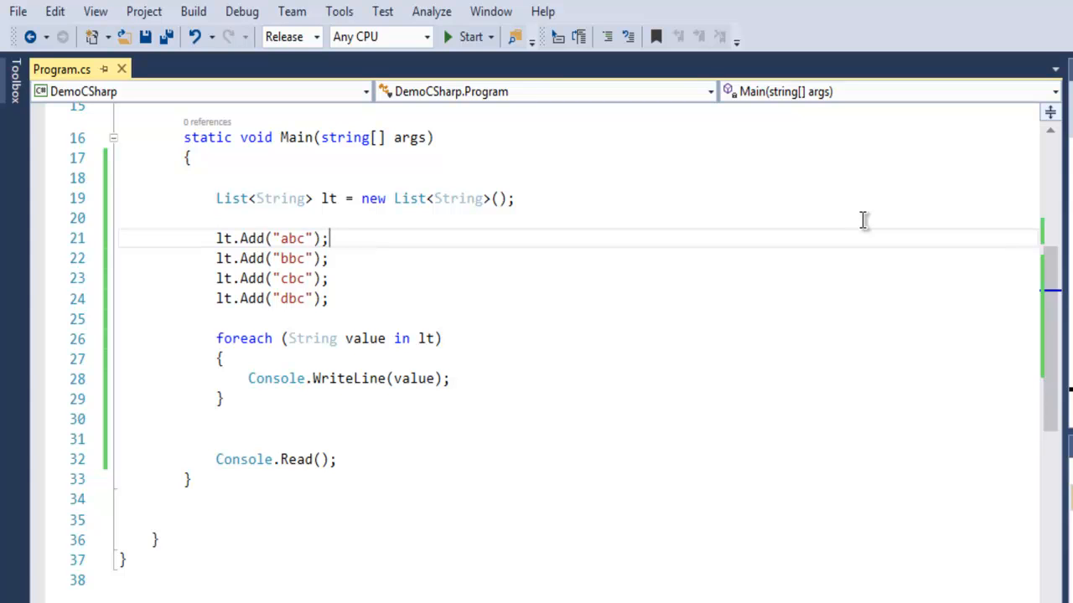
pyautogui.moveTo(554, 204)
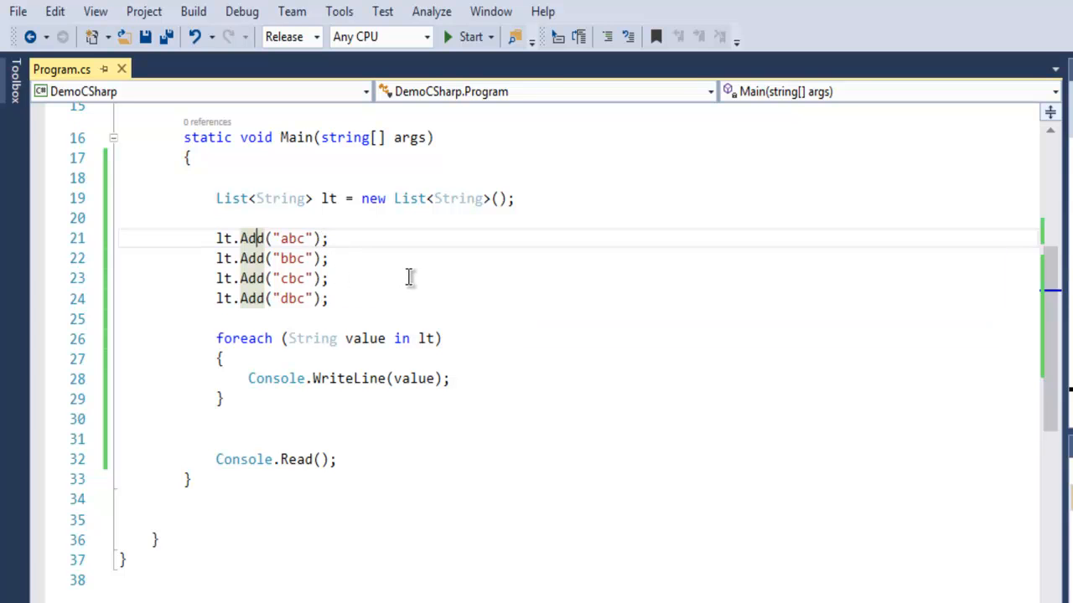
pyautogui.moveTo(298, 215)
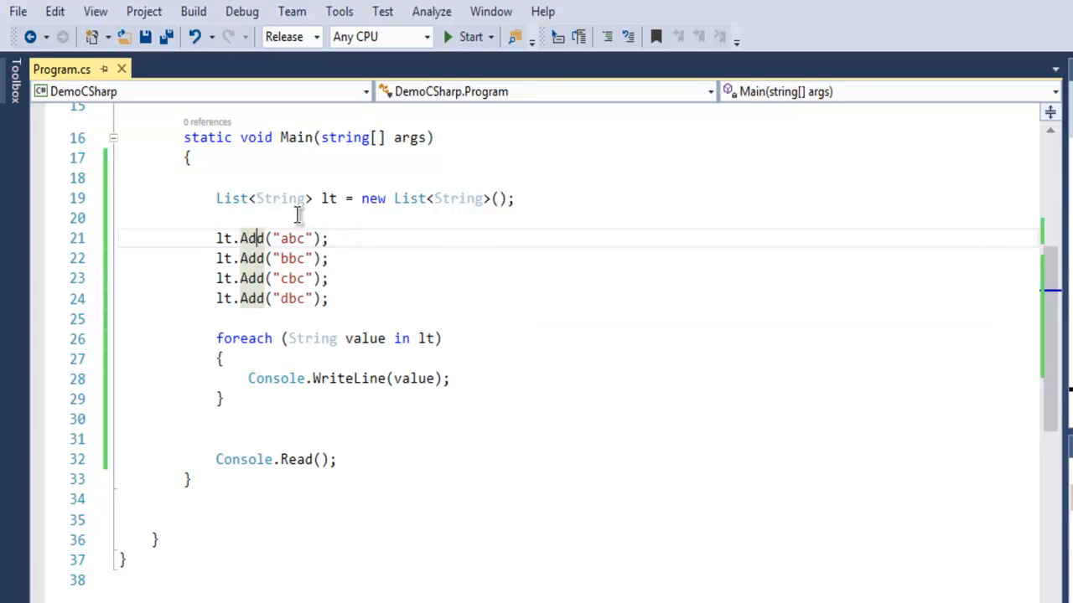
pyautogui.moveTo(476, 313)
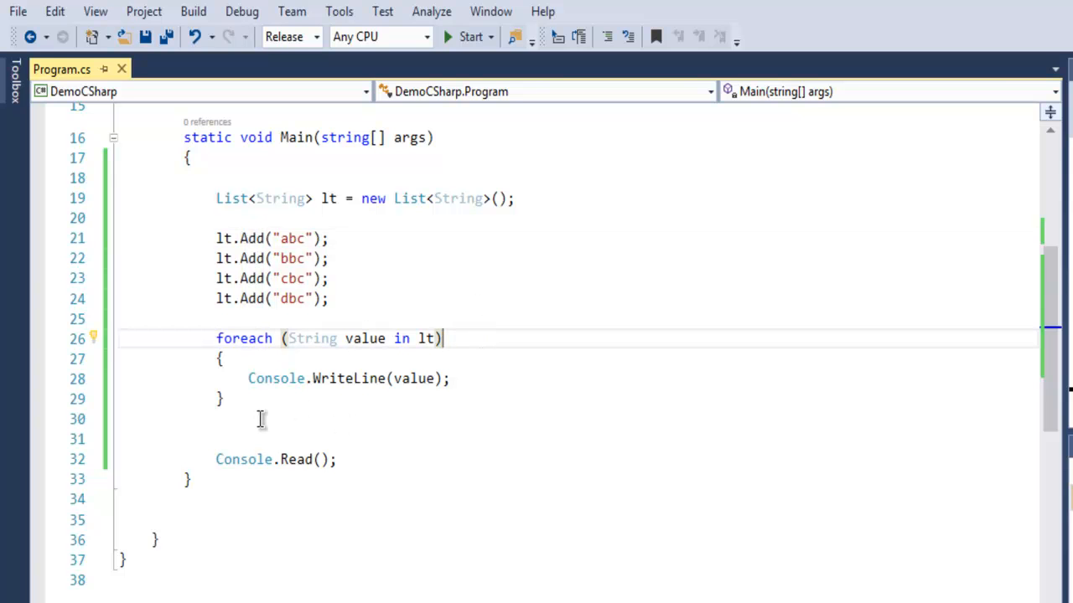
pyautogui.moveTo(523, 379)
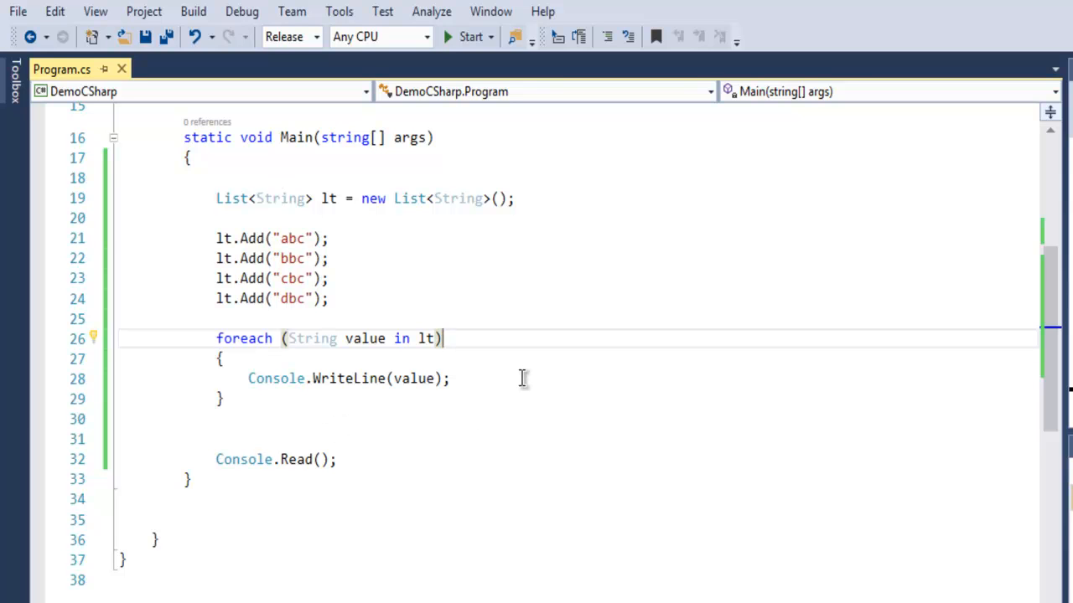